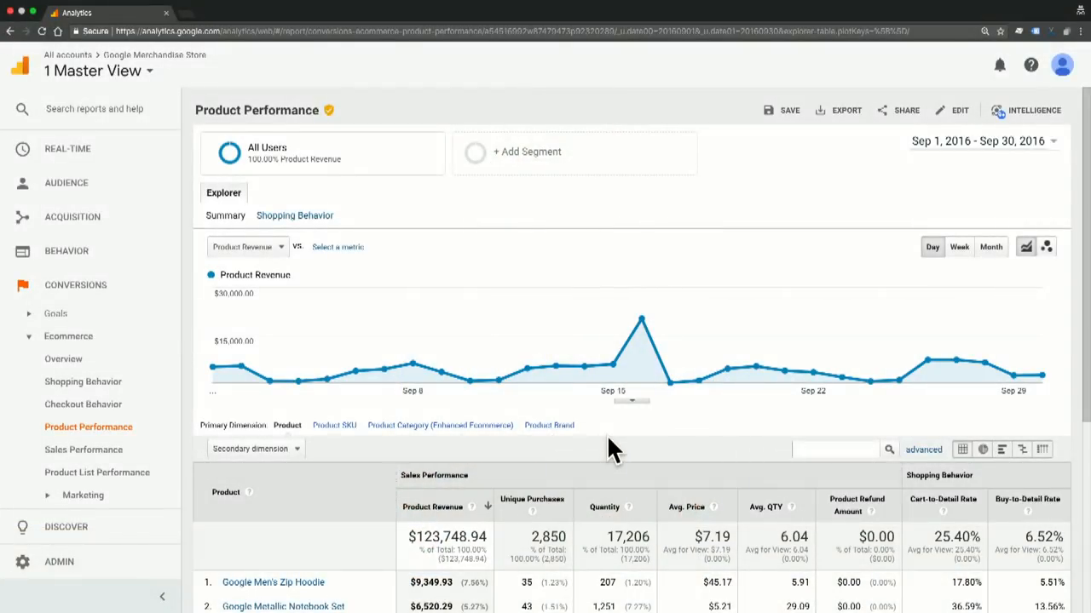
Step: Apply an advanced table filter keeping products with Cart-to-Detail Rate less than 25
{"action": "scroll", "scroll_direction": "up", "scroll_amount": 3}
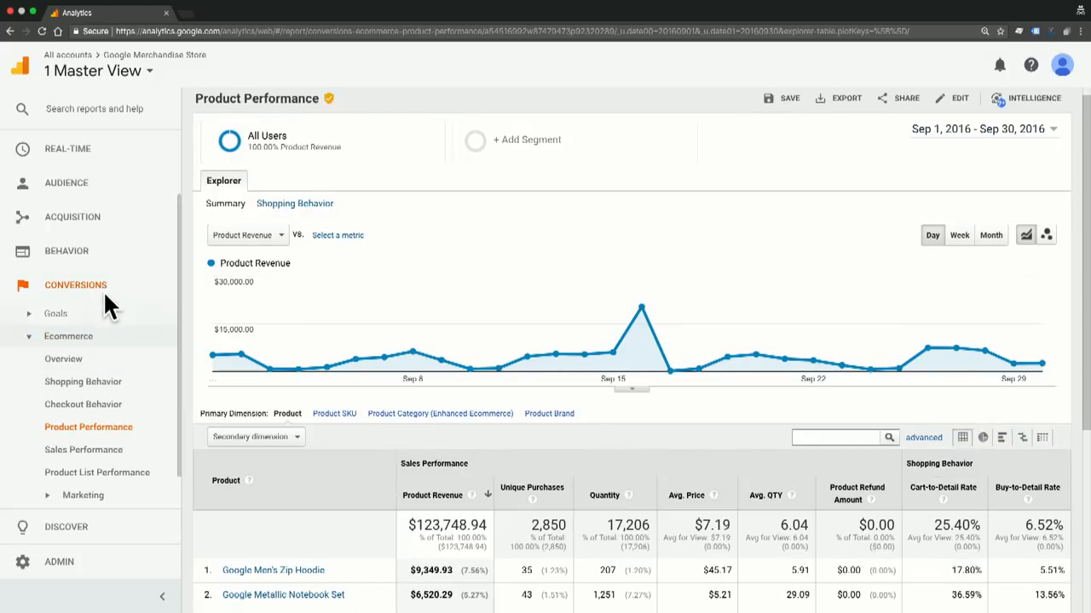
{"action": "mouse_move", "coordinate": [126, 434]}
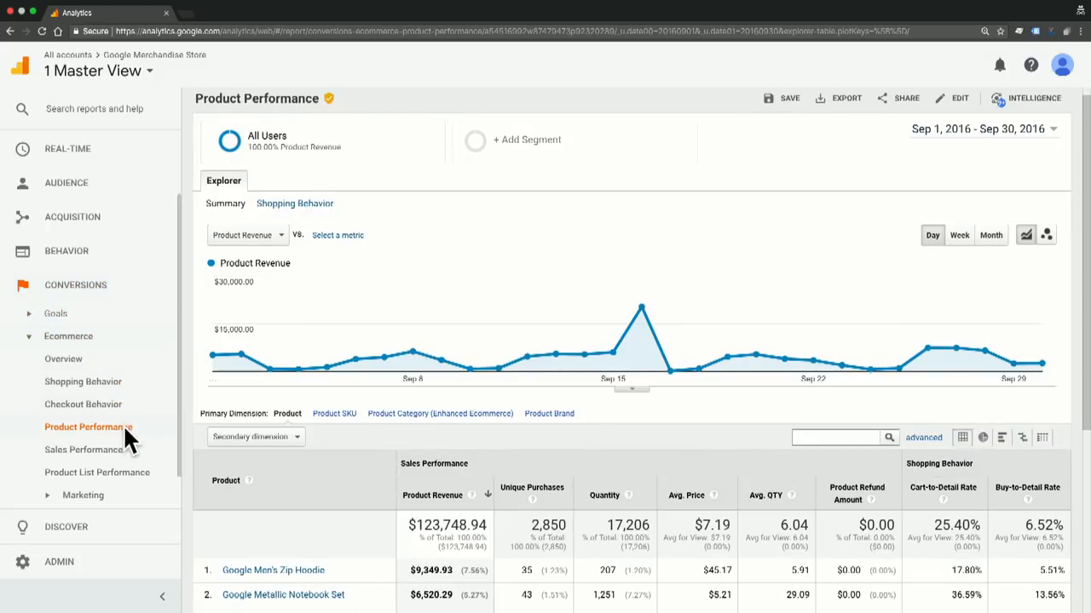
{"action": "mouse_move", "coordinate": [640, 481]}
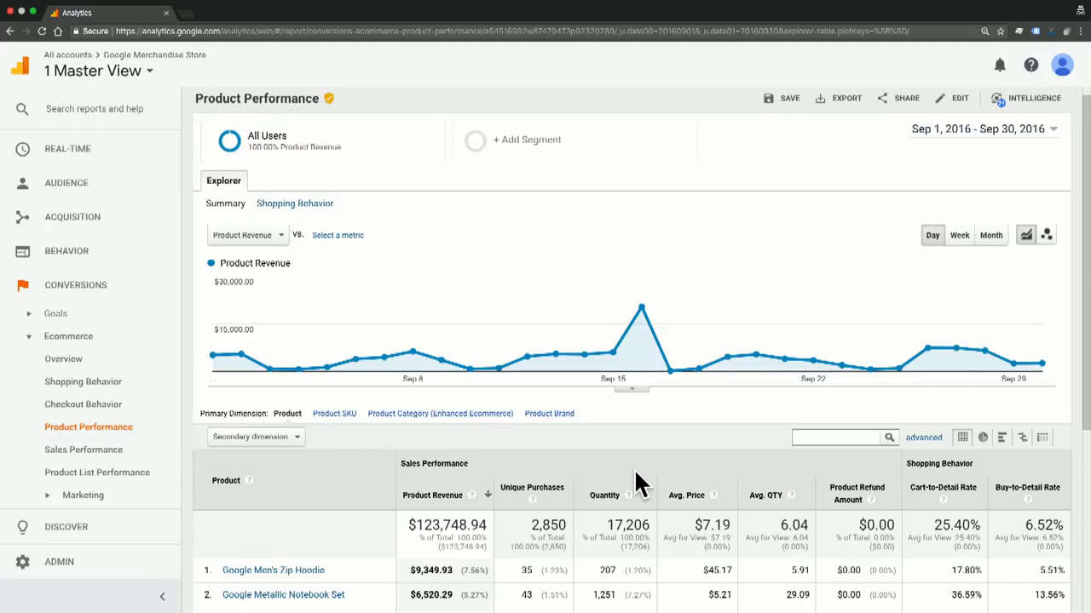
{"action": "scroll", "scroll_direction": "down", "scroll_amount": 3}
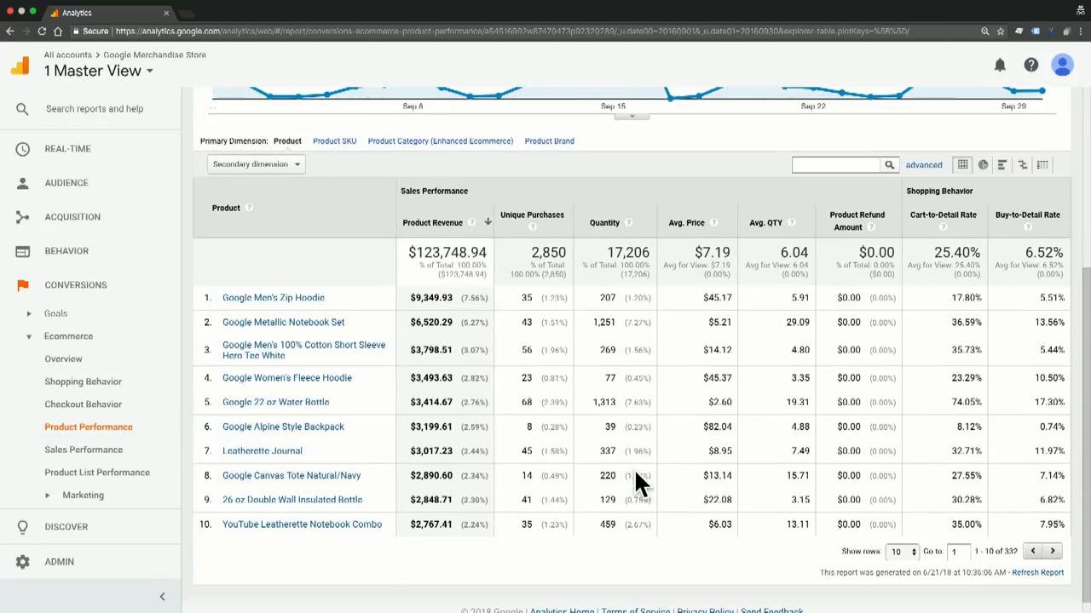
{"action": "mouse_move", "coordinate": [777, 333]}
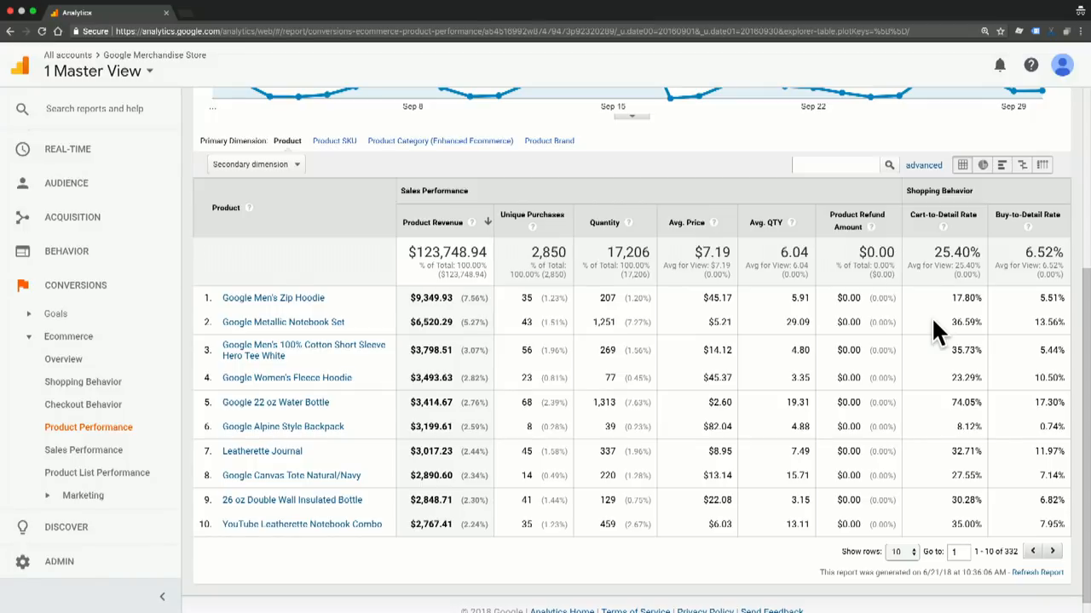
{"action": "mouse_move", "coordinate": [924, 239]}
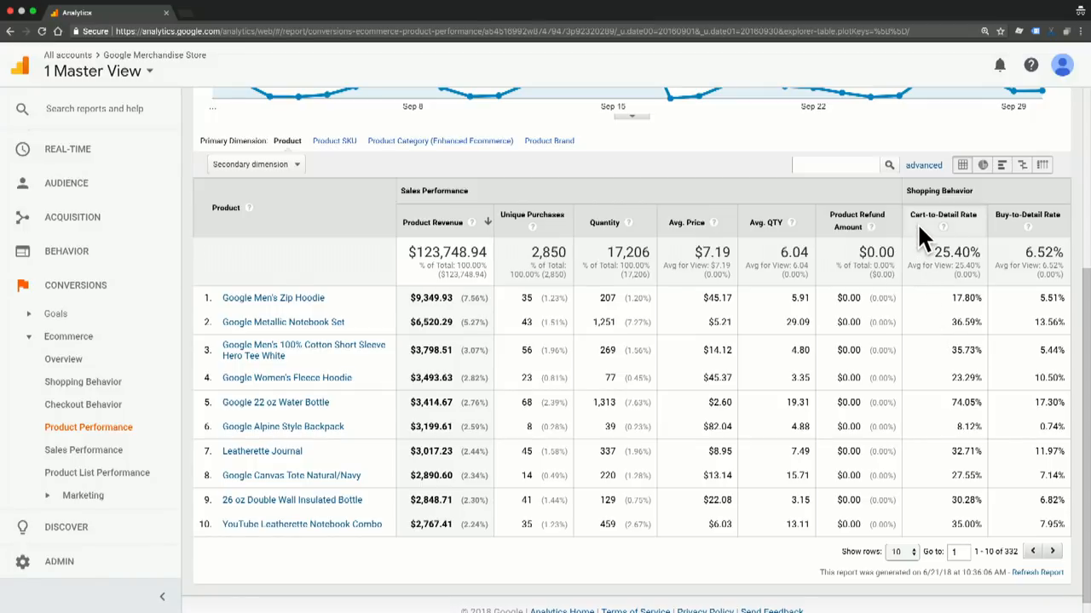
{"action": "mouse_move", "coordinate": [1006, 242]}
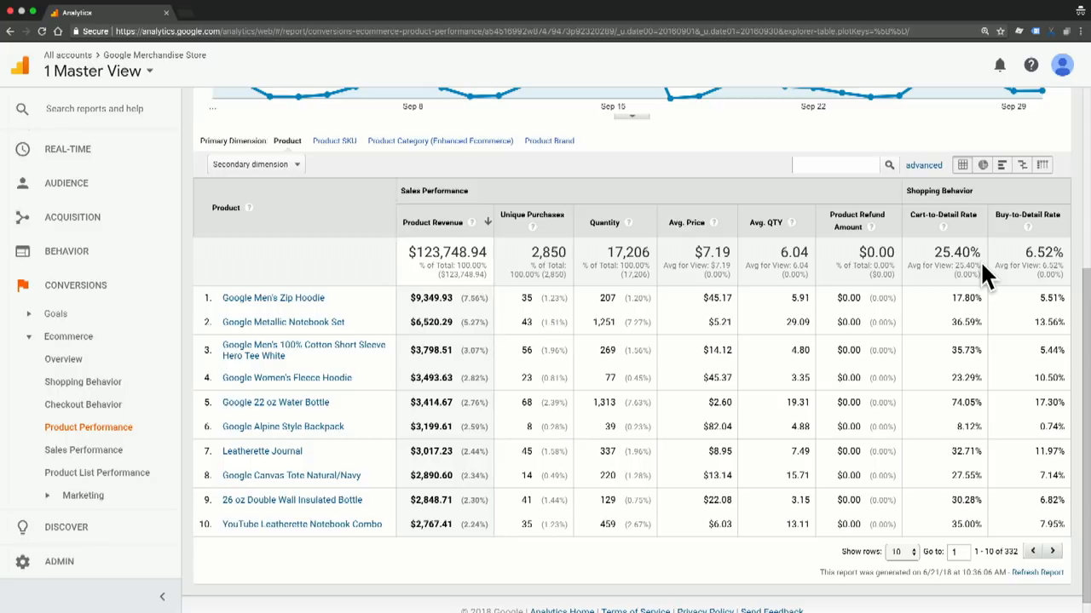
{"action": "mouse_move", "coordinate": [940, 467]}
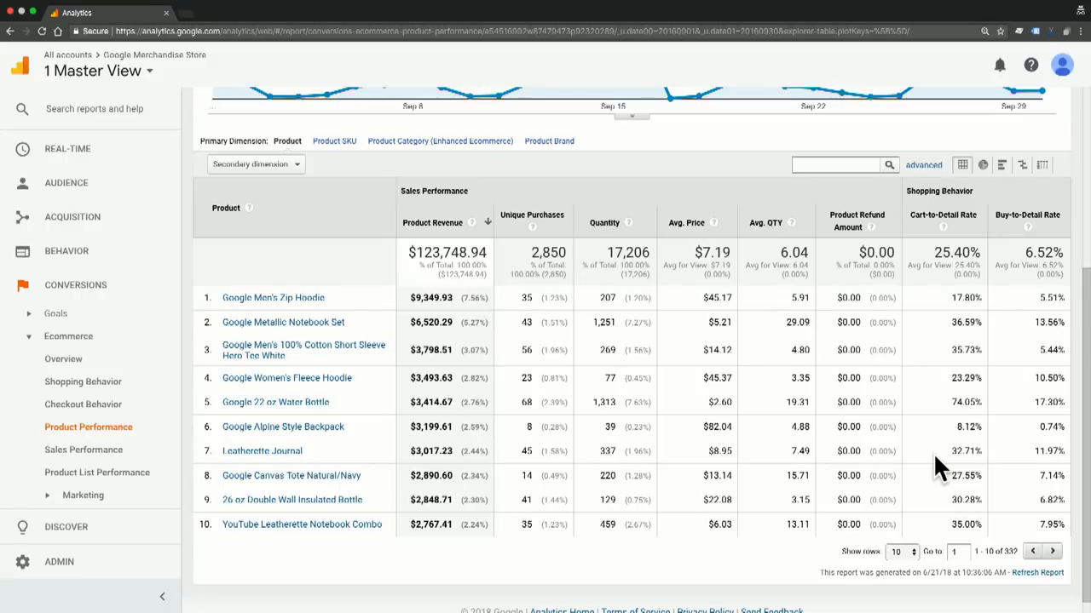
{"action": "mouse_move", "coordinate": [917, 332]}
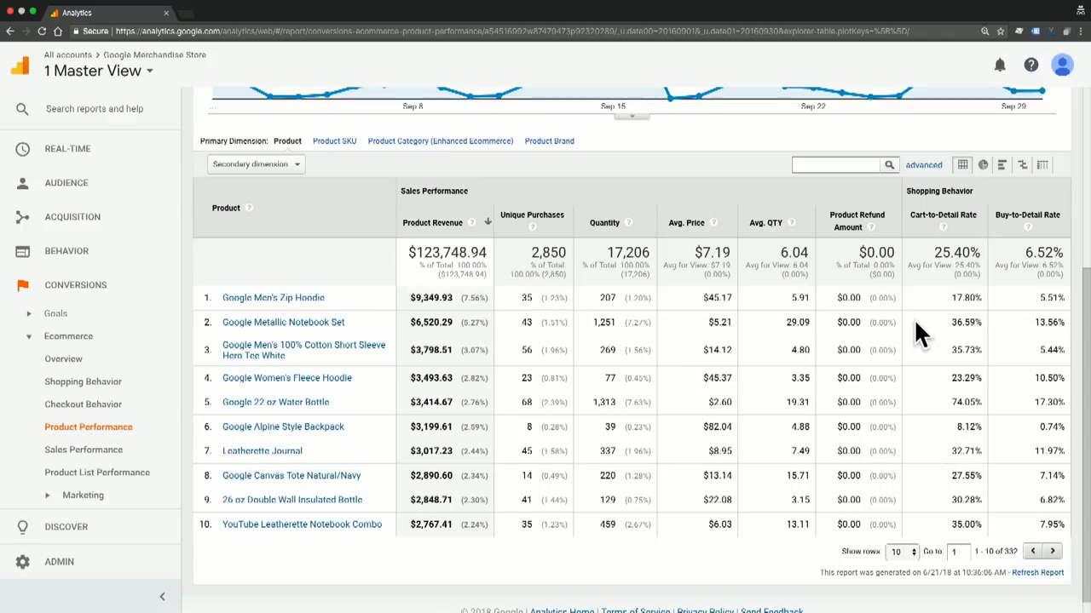
{"action": "mouse_move", "coordinate": [924, 176]}
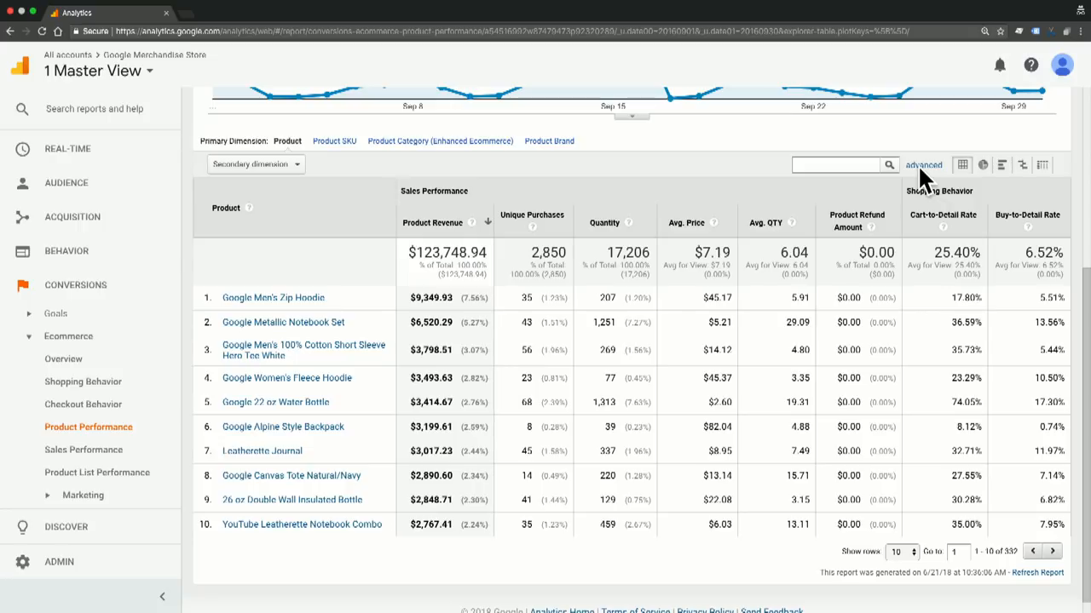
{"action": "mouse_move", "coordinate": [923, 179]}
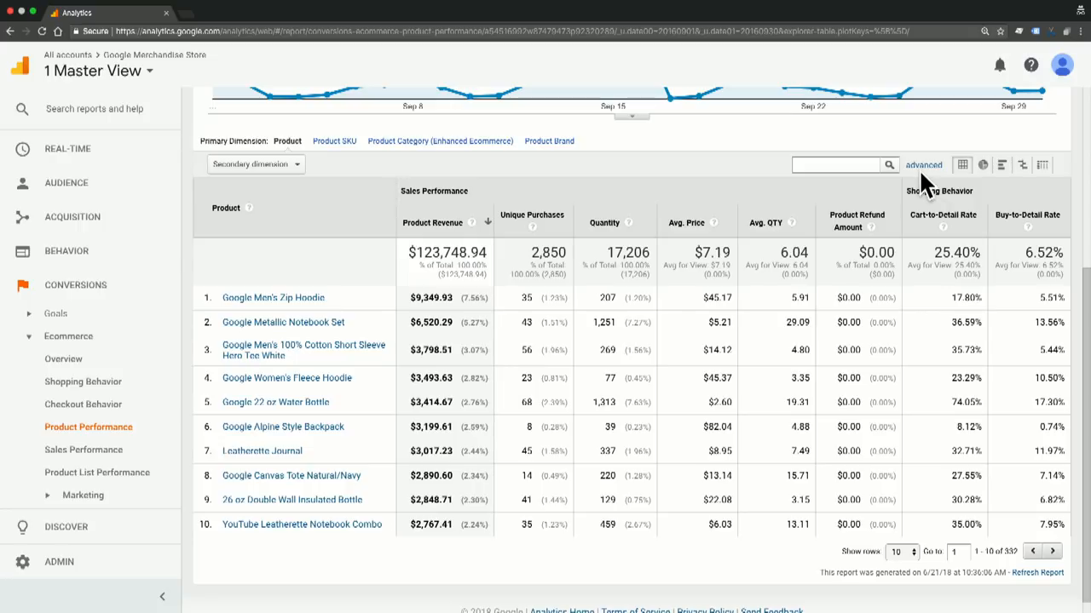
{"action": "left_click", "coordinate": [924, 164]}
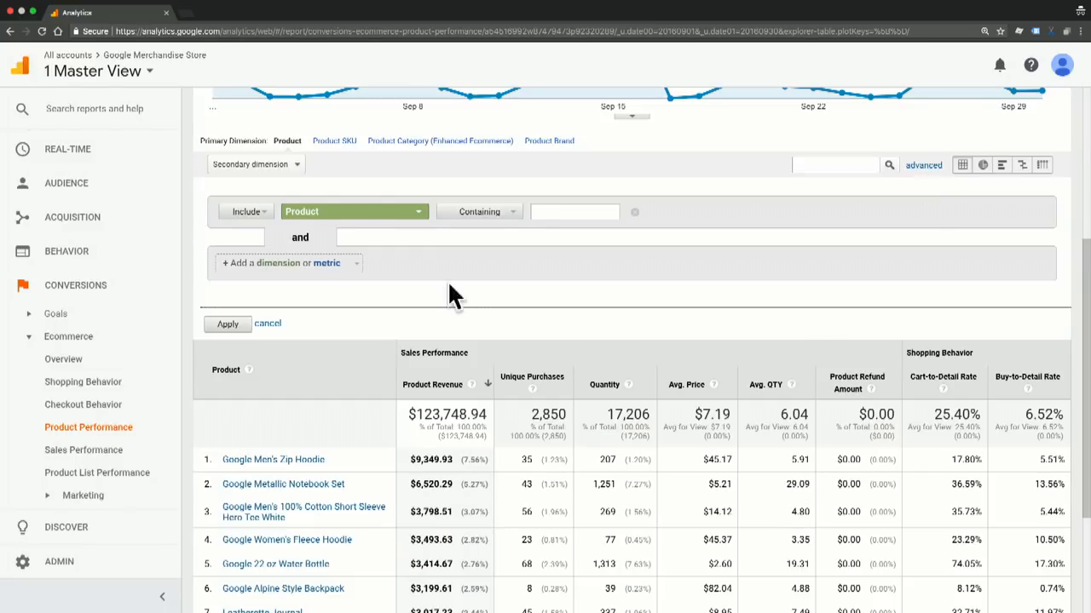
{"action": "left_click", "coordinate": [351, 211]}
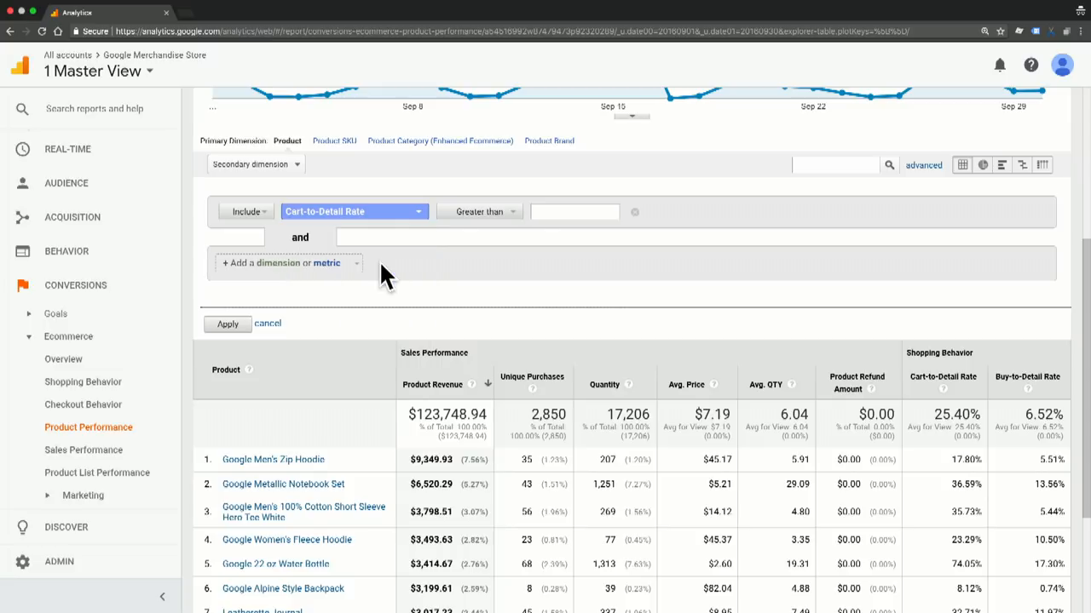
{"action": "left_click", "coordinate": [481, 211]}
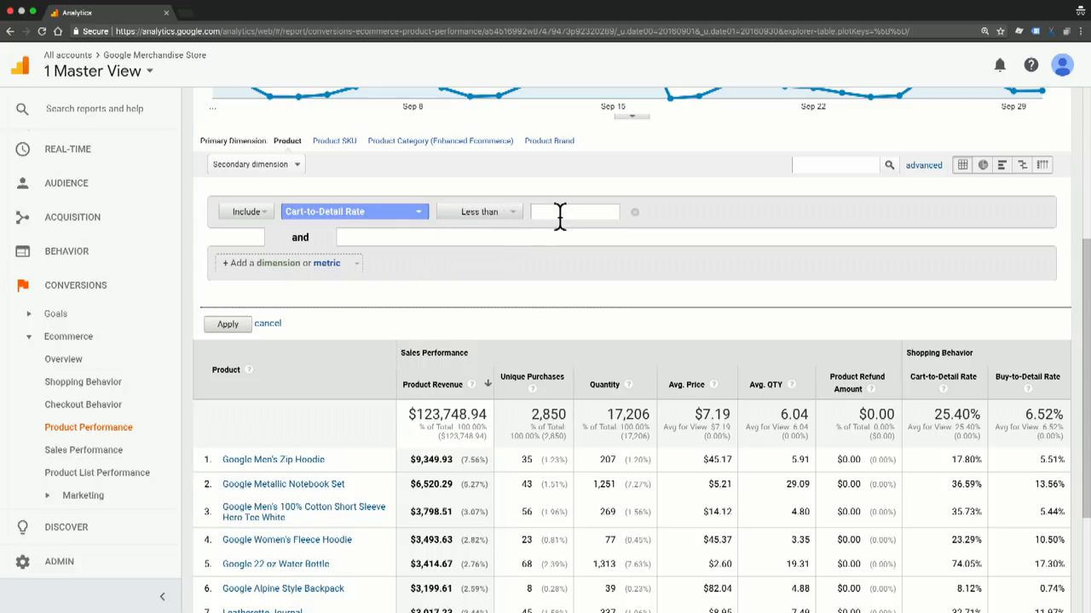
{"action": "type", "text": "25"}
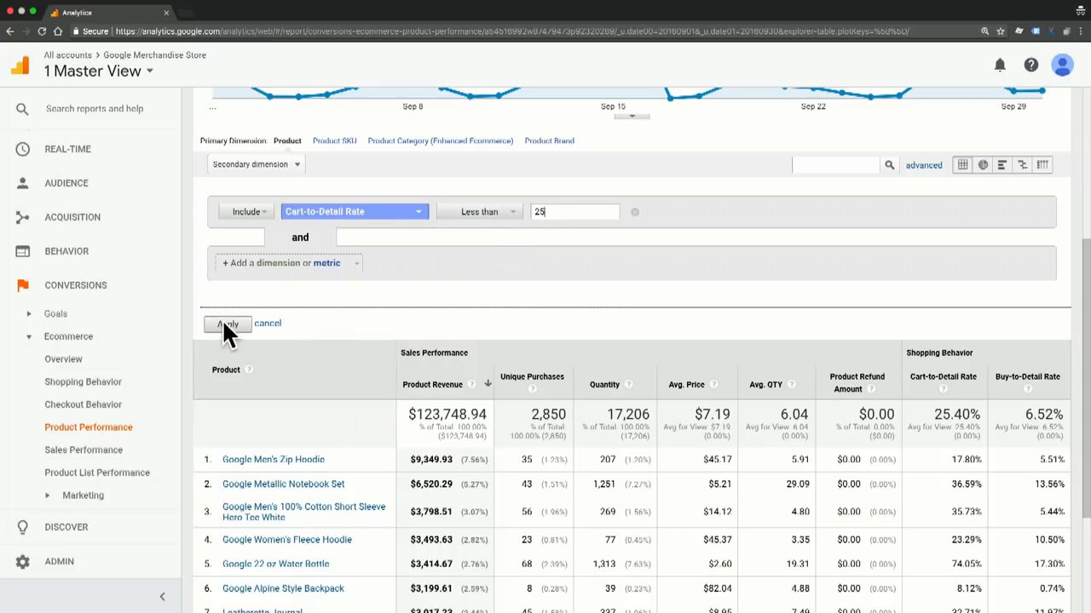
{"action": "left_click", "coordinate": [227, 324]}
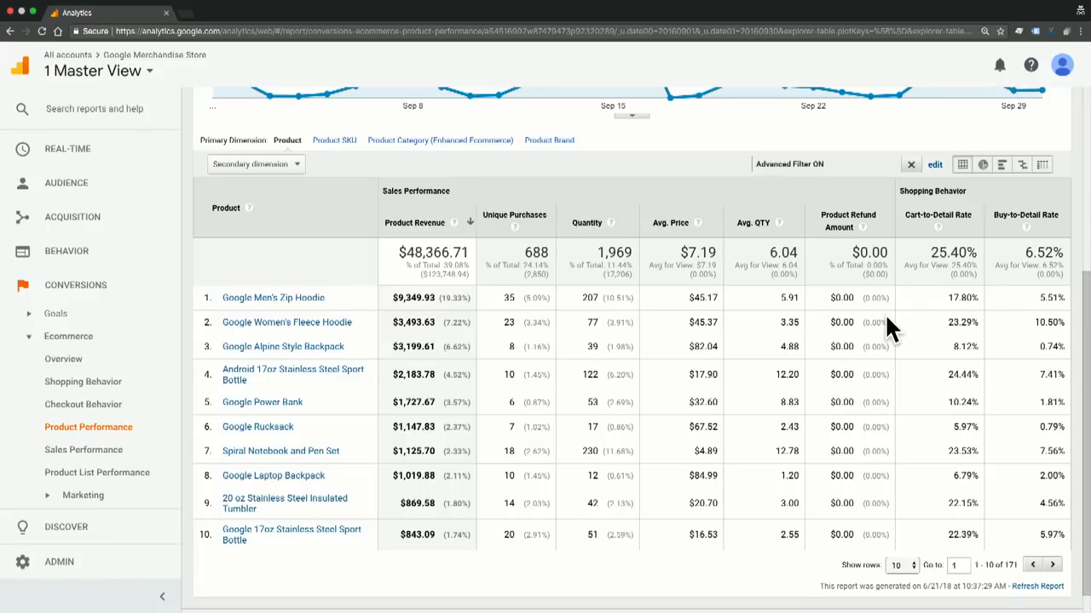
{"action": "mouse_move", "coordinate": [934, 352]}
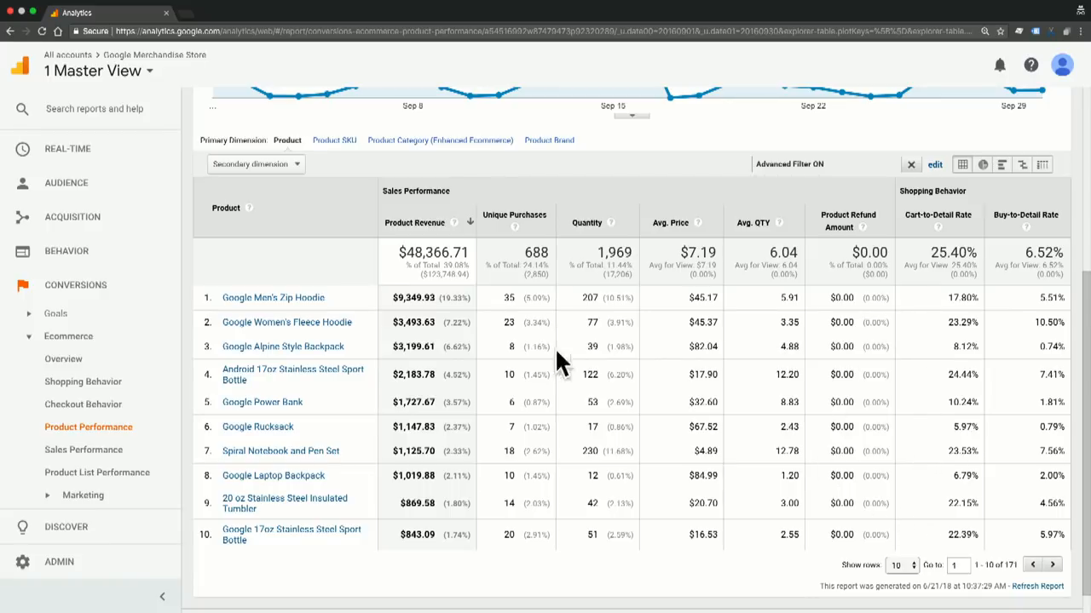
{"action": "mouse_move", "coordinate": [362, 356]}
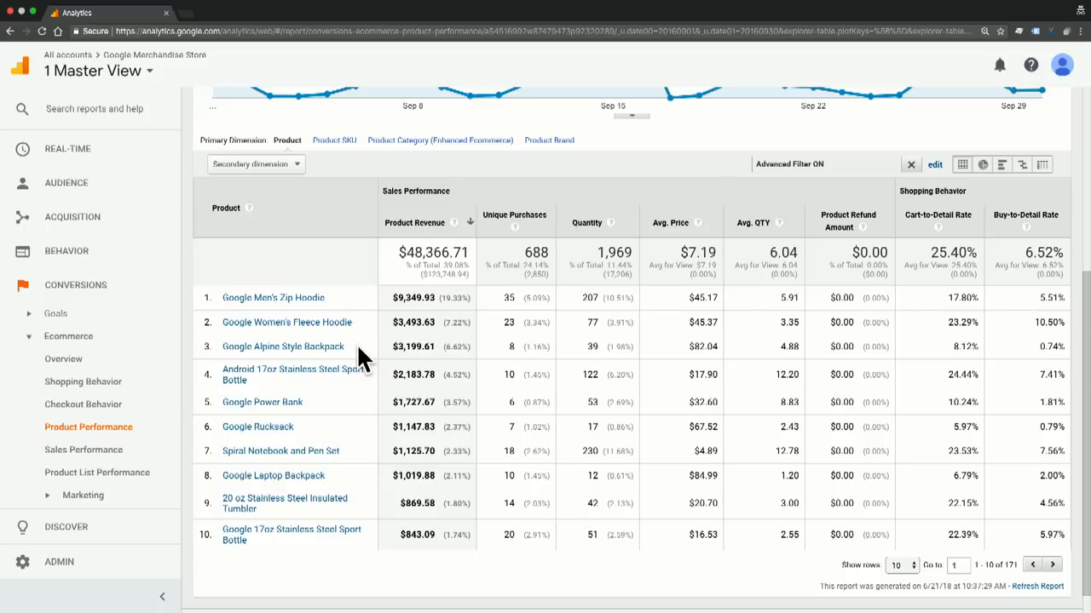
{"action": "mouse_move", "coordinate": [456, 349]}
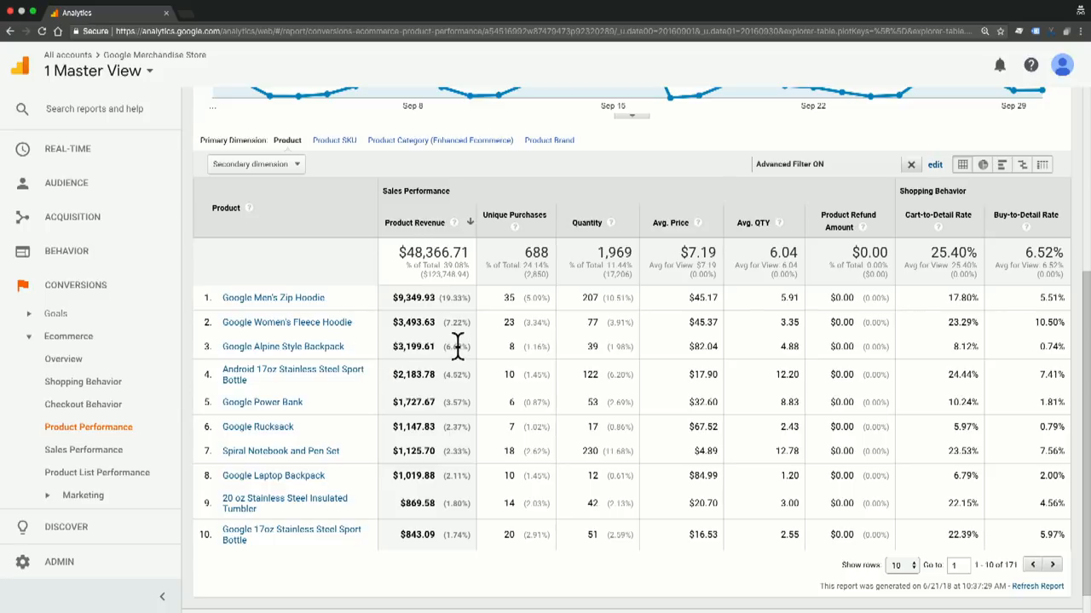
{"action": "mouse_move", "coordinate": [938, 352]}
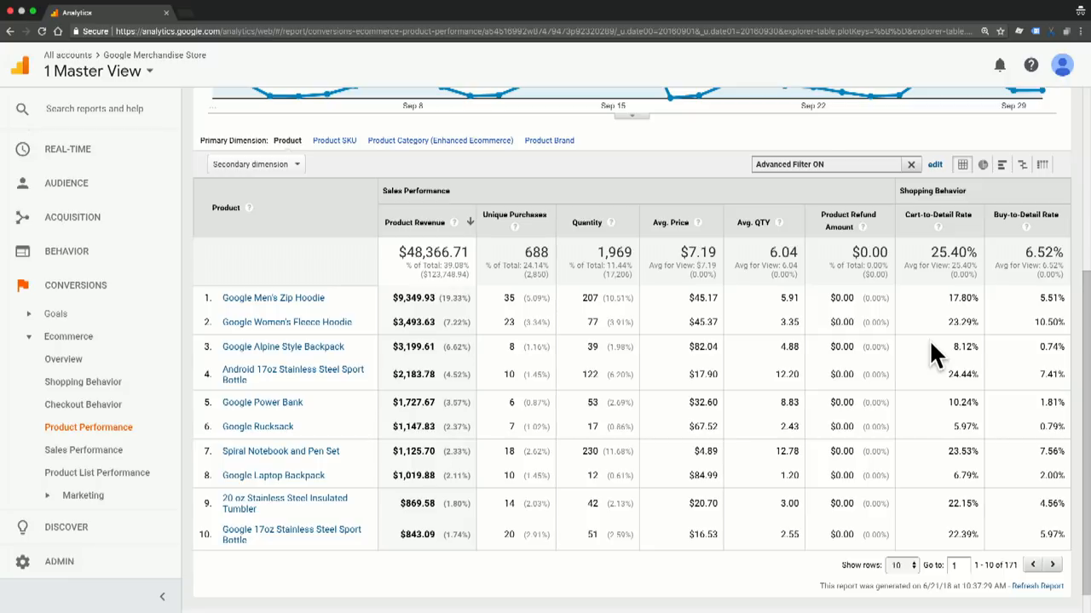
{"action": "mouse_move", "coordinate": [1009, 356]}
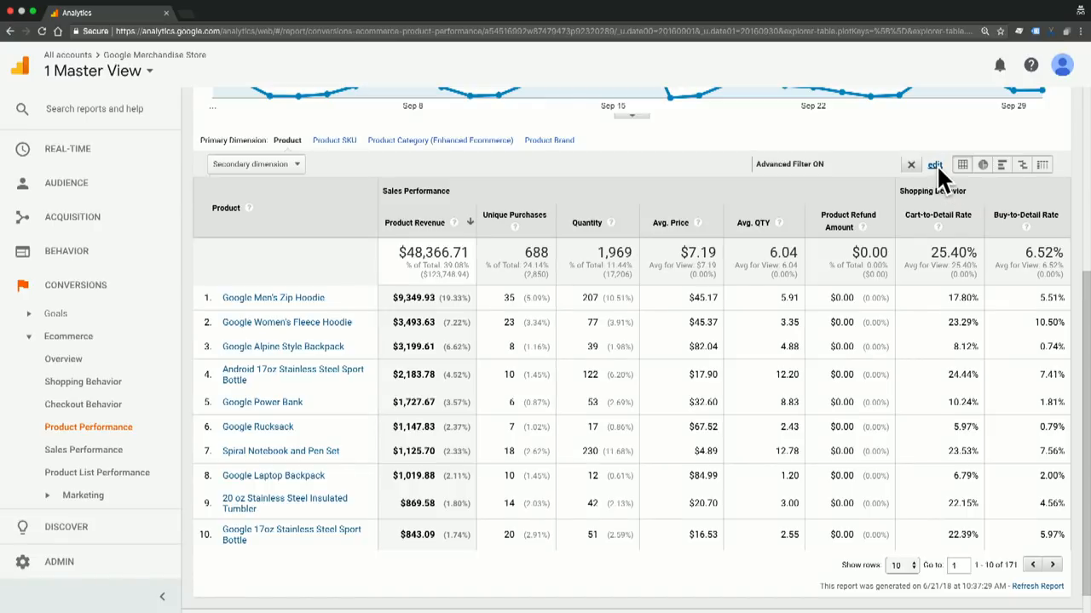
Step: Edit the active filter so Cart-to-Detail Rate must be greater than 25 and apply it
{"action": "left_click", "coordinate": [934, 164]}
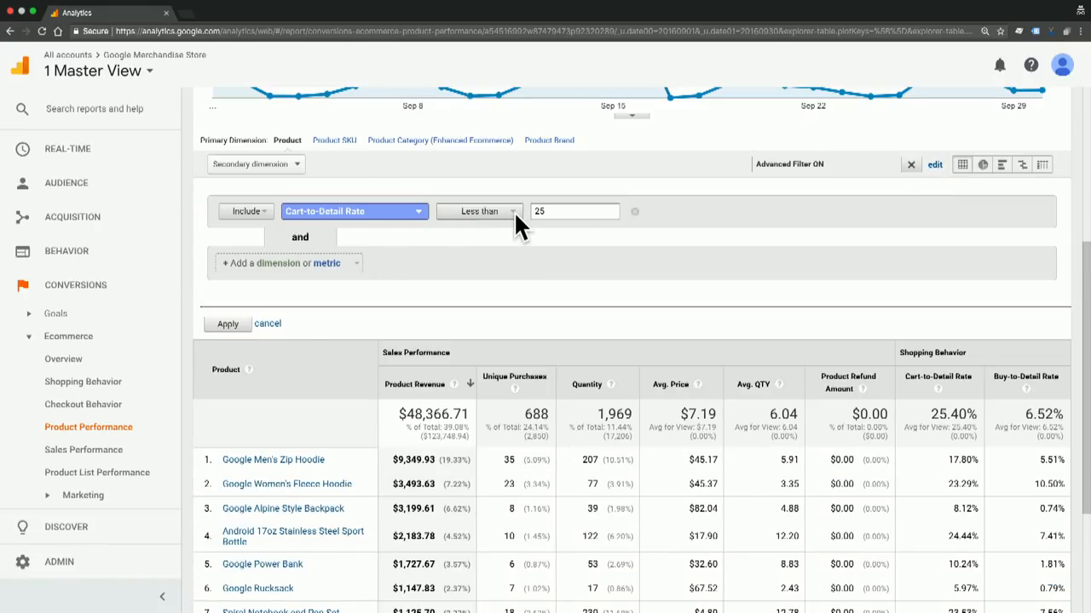
{"action": "left_click", "coordinate": [478, 212]}
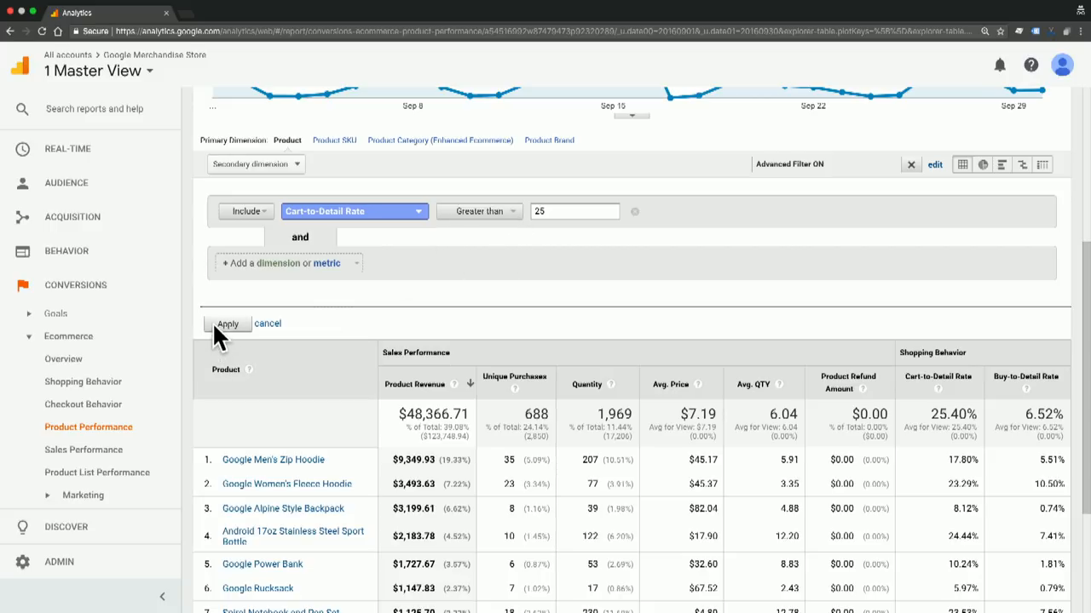
{"action": "left_click", "coordinate": [229, 324]}
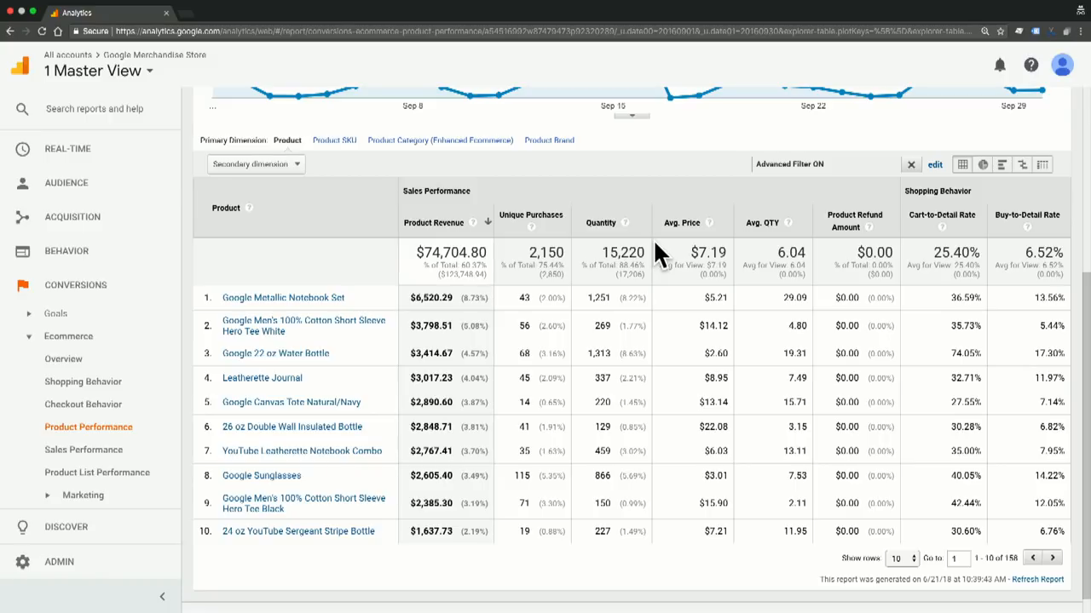
{"action": "mouse_move", "coordinate": [893, 328]}
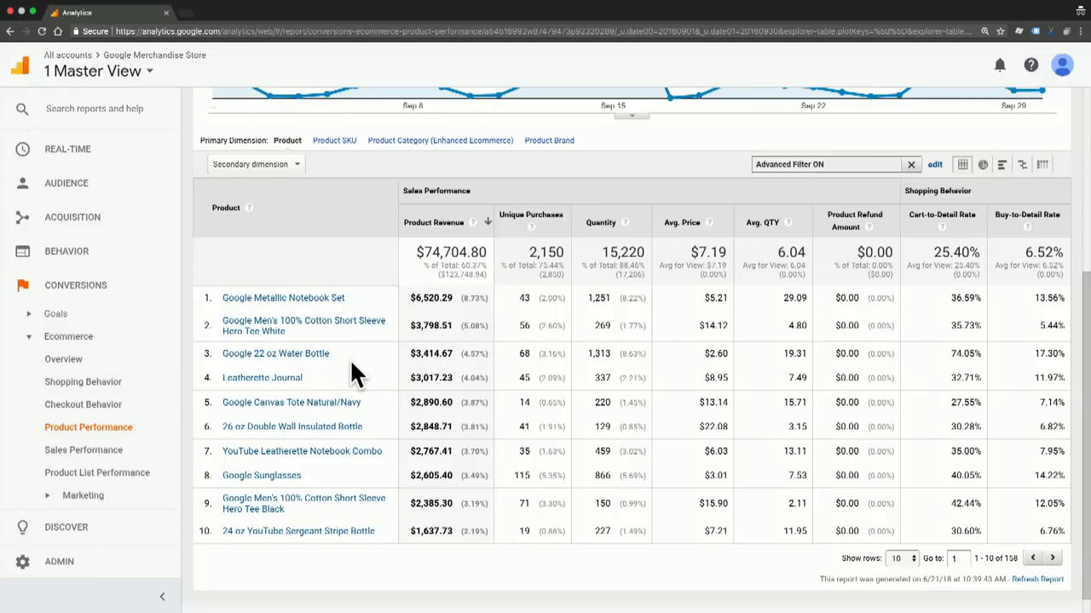
{"action": "mouse_move", "coordinate": [466, 361]}
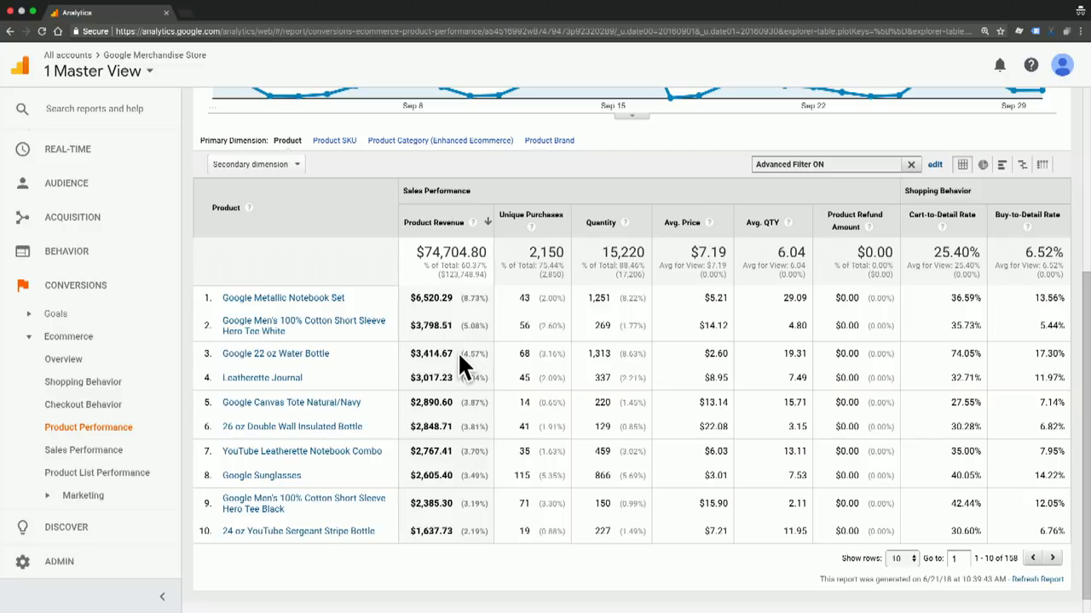
{"action": "mouse_move", "coordinate": [929, 361]}
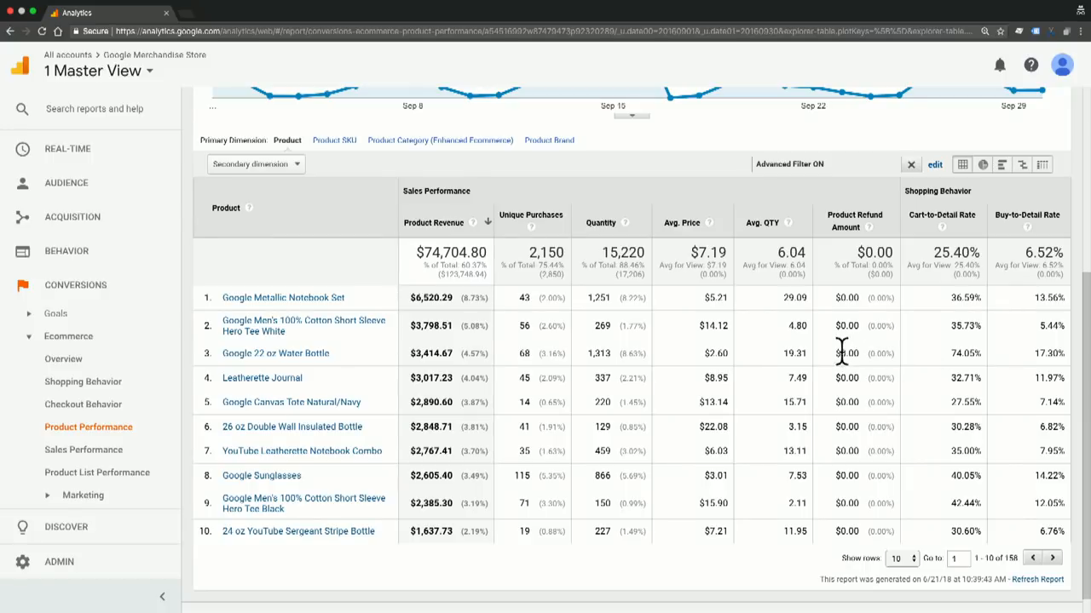
{"action": "mouse_move", "coordinate": [775, 361]}
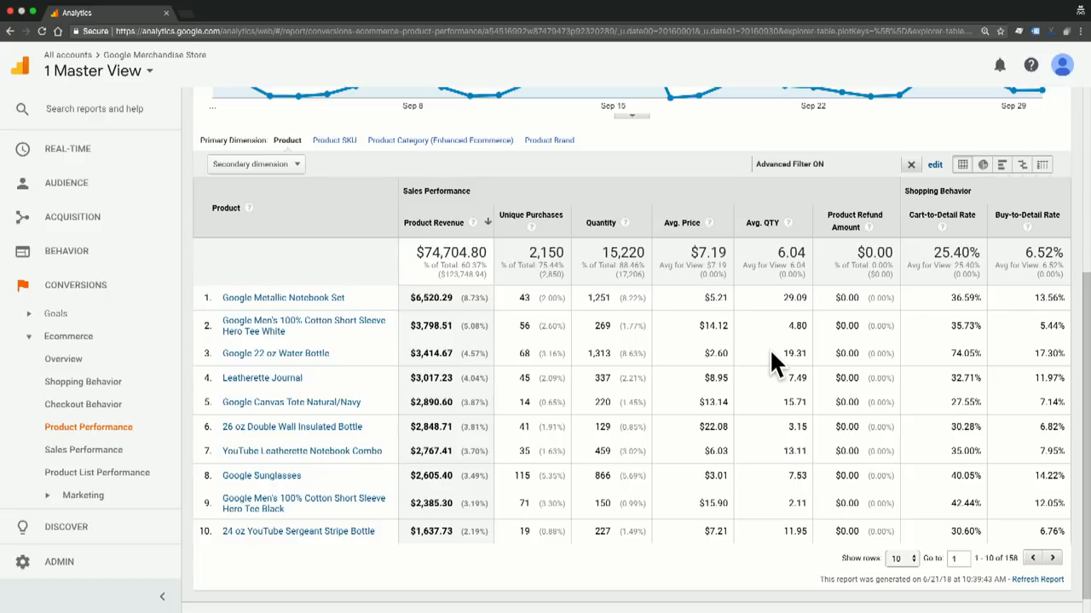
{"action": "mouse_move", "coordinate": [322, 247]}
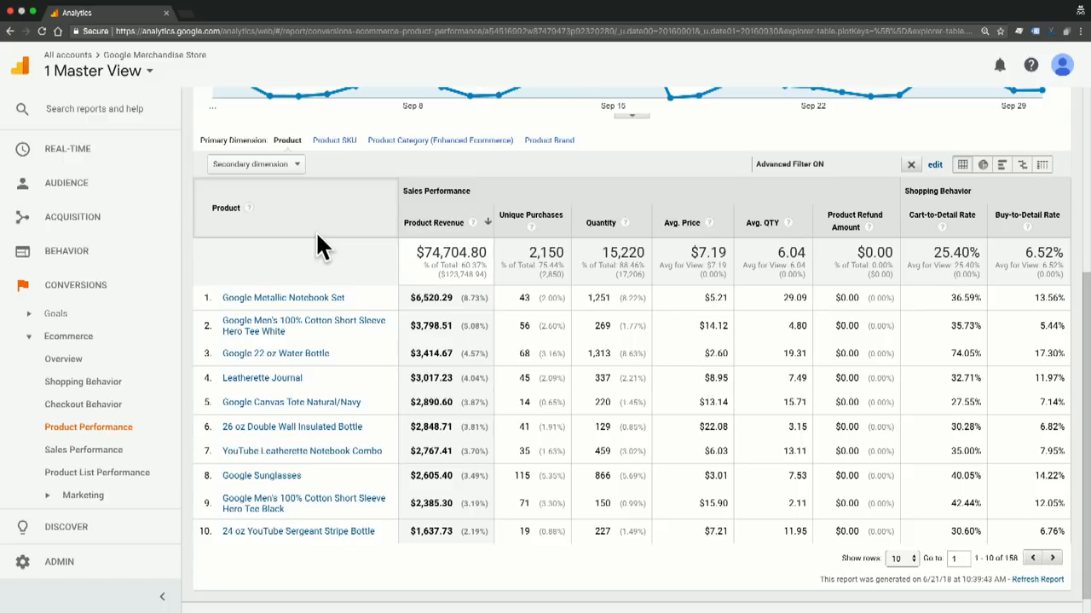
{"action": "scroll", "scroll_direction": "up", "scroll_amount": 3}
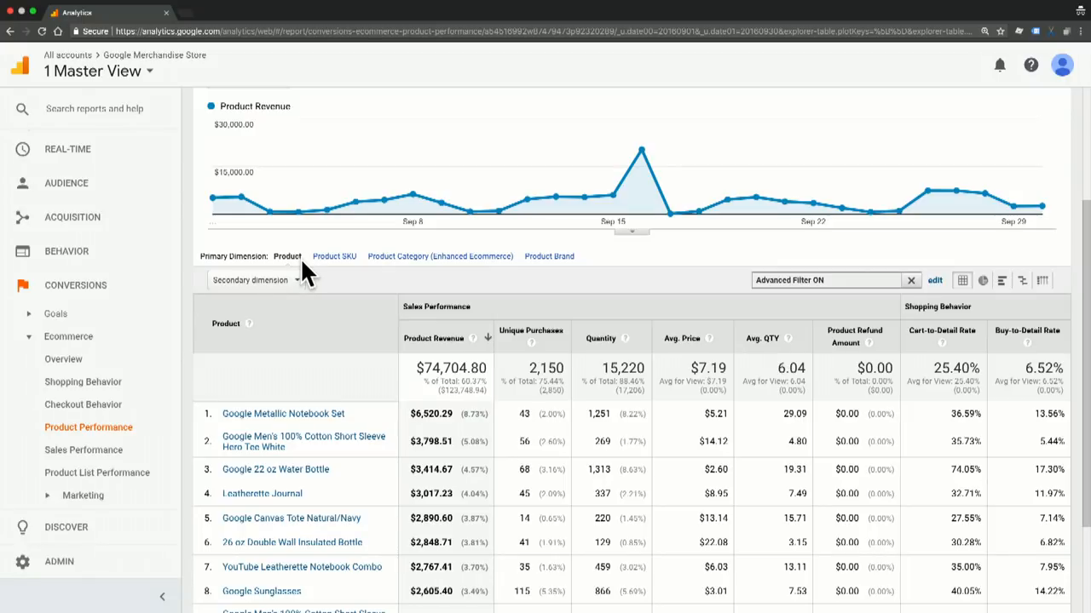
{"action": "mouse_move", "coordinate": [358, 273]}
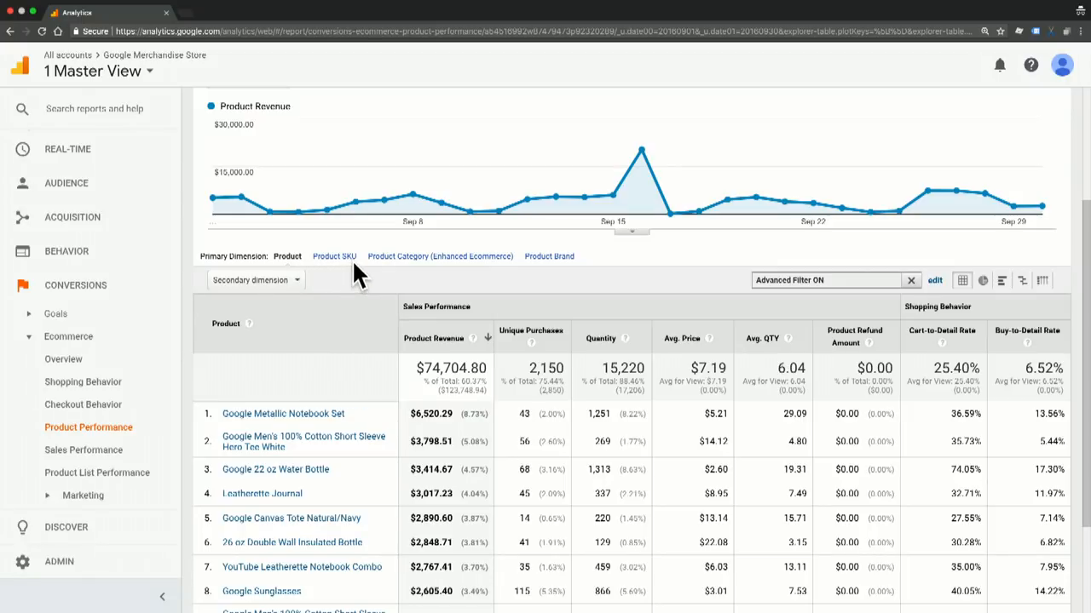
{"action": "mouse_move", "coordinate": [450, 271]}
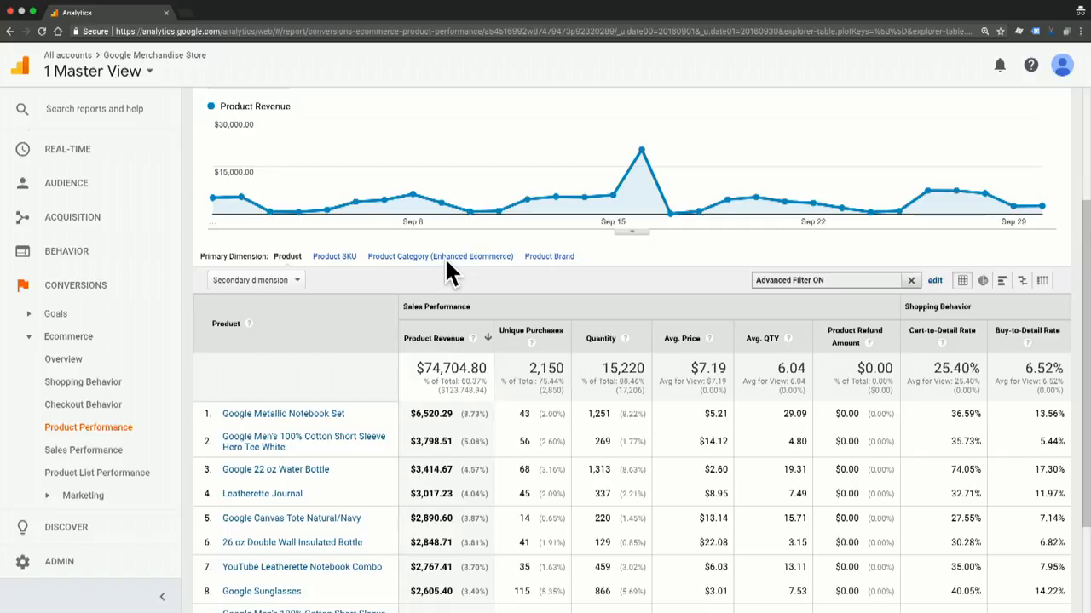
{"action": "mouse_move", "coordinate": [349, 320]}
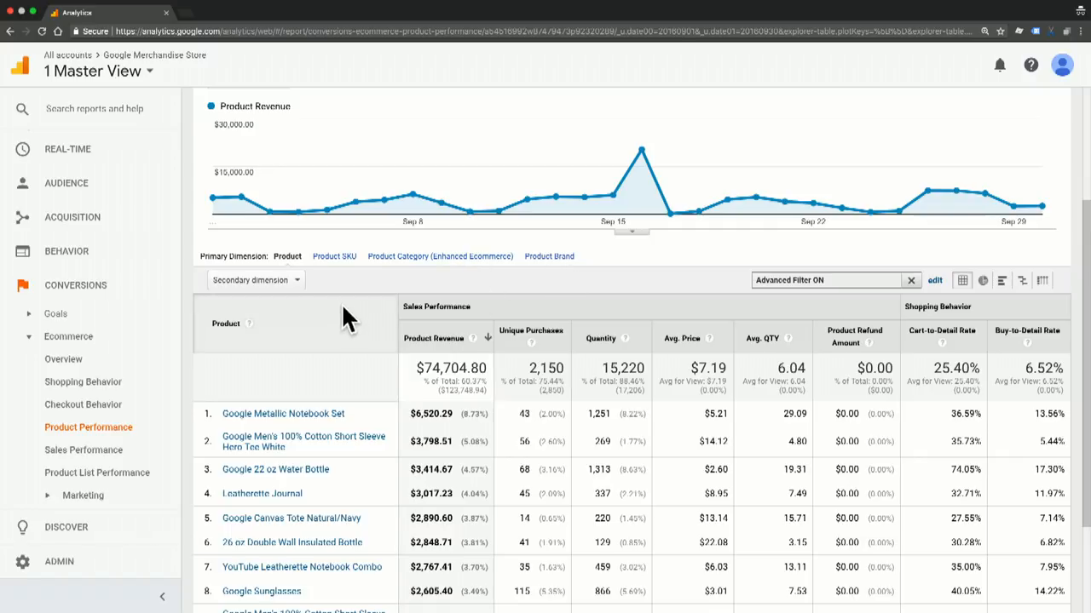
Step: Switch the filtered Product Performance table's primary dimension to Product SKU
{"action": "left_click", "coordinate": [334, 255]}
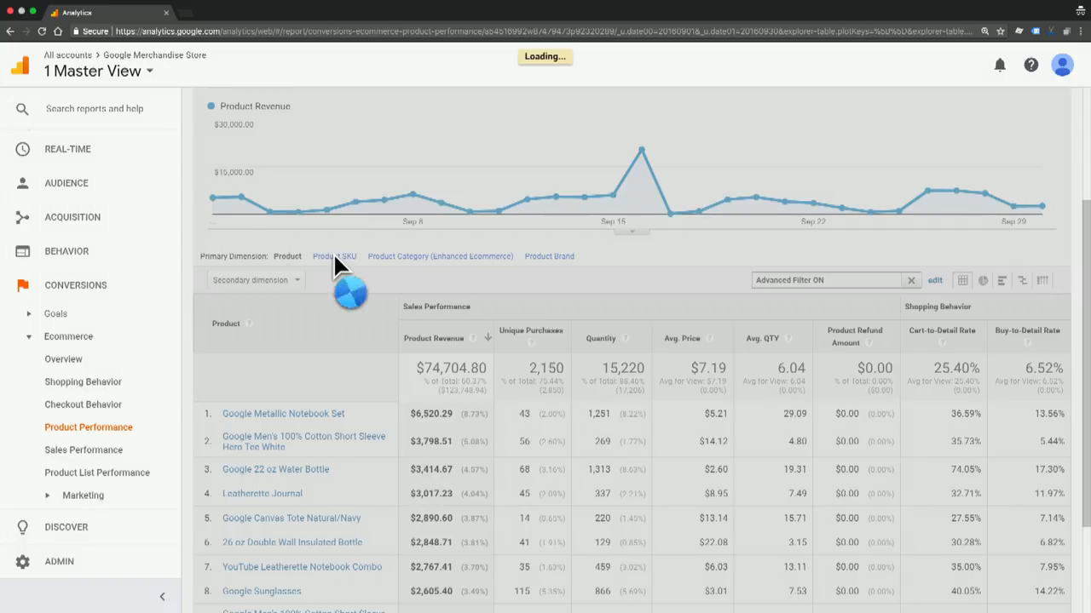
{"action": "left_click", "coordinate": [334, 256]}
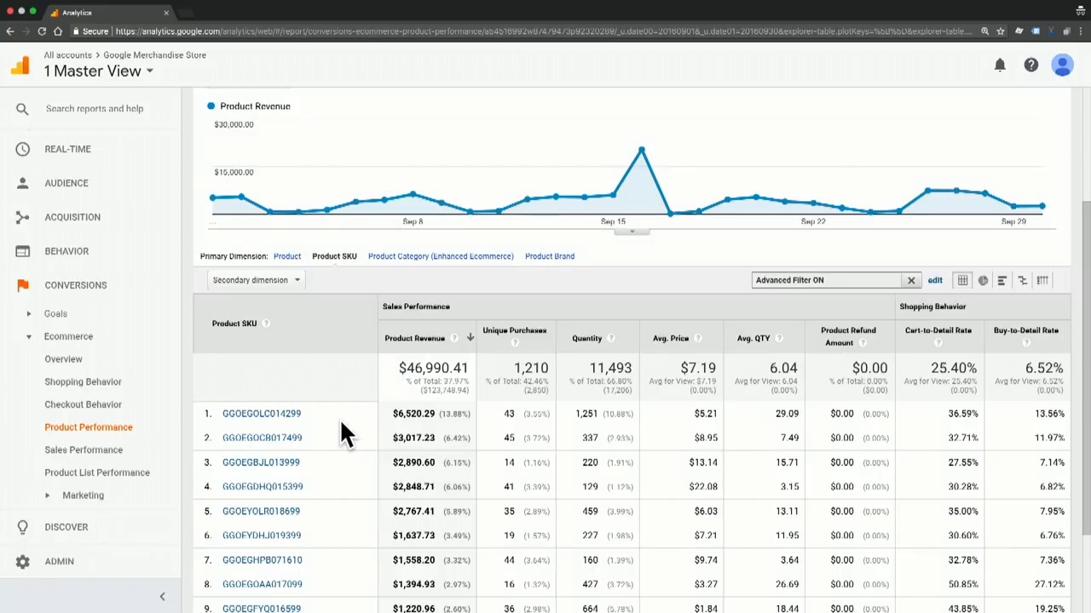
{"action": "scroll", "scroll_direction": "down", "scroll_amount": 3}
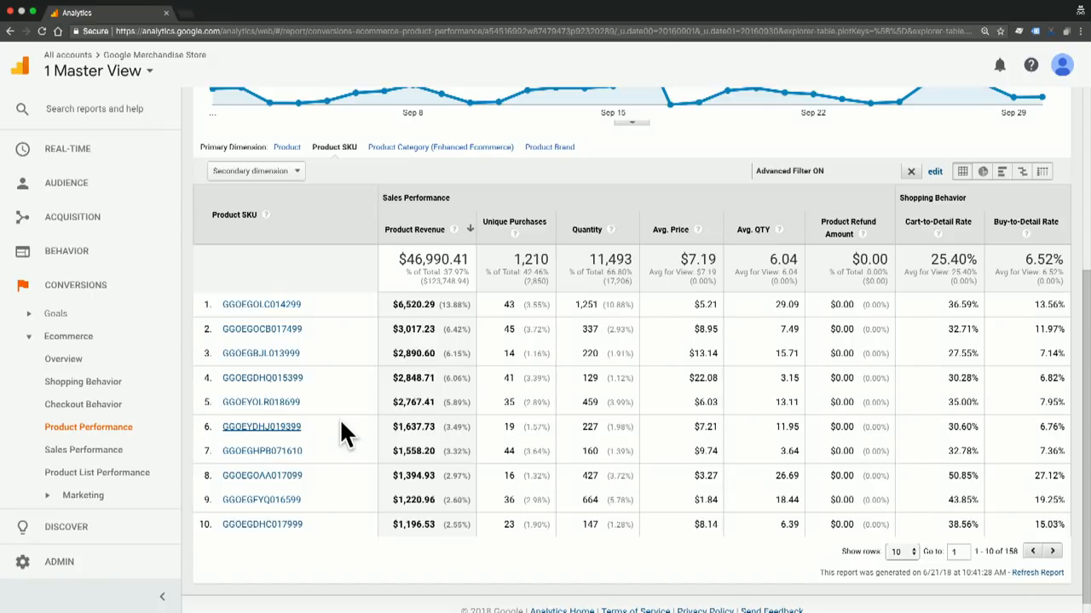
{"action": "mouse_move", "coordinate": [344, 472]}
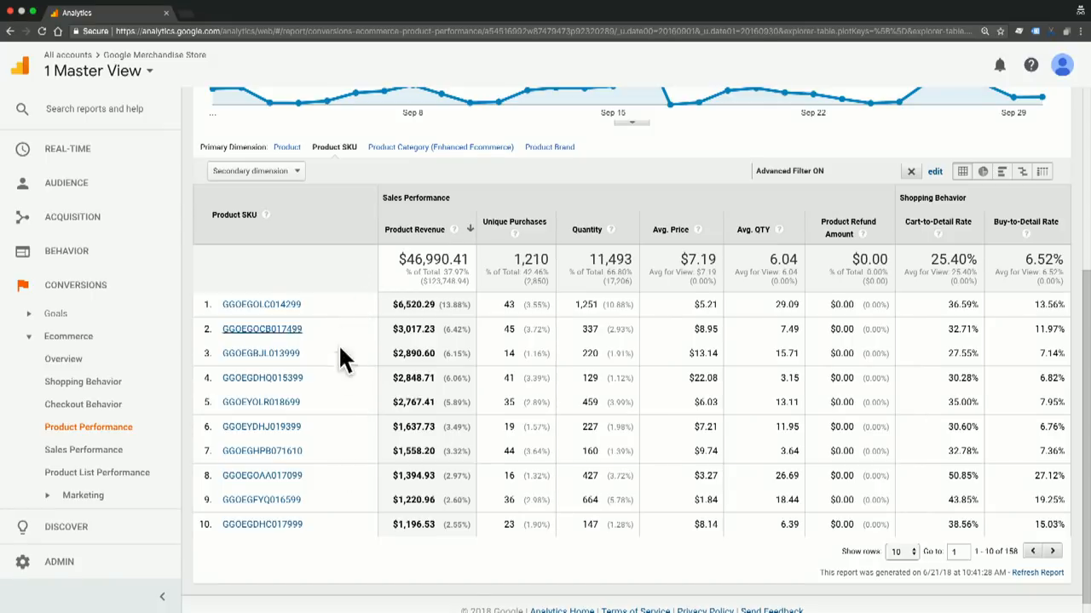
{"action": "mouse_move", "coordinate": [354, 282]}
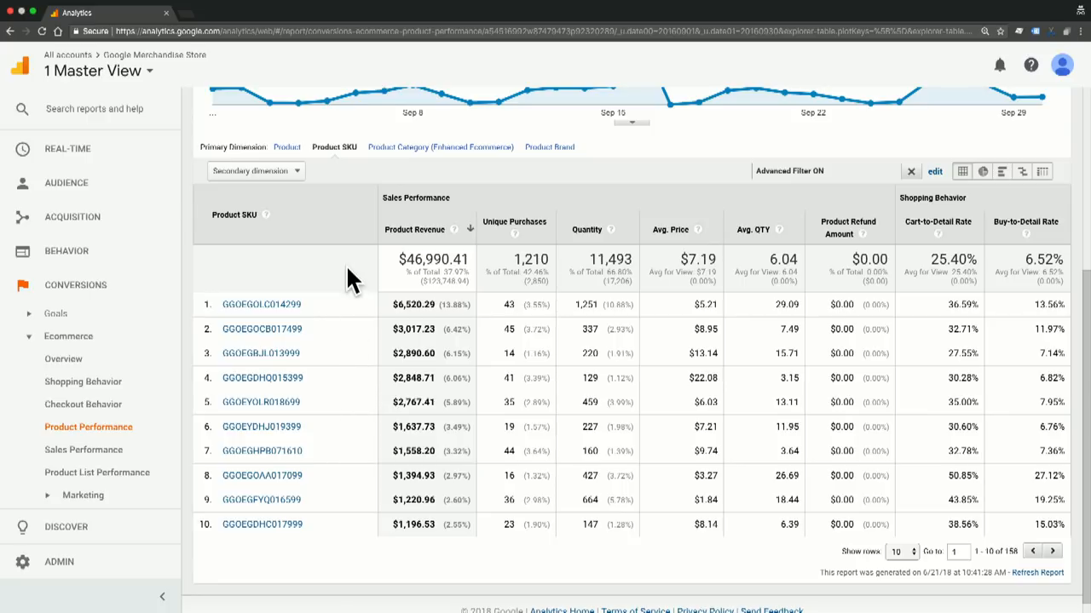
{"action": "scroll", "scroll_direction": "up", "scroll_amount": 3}
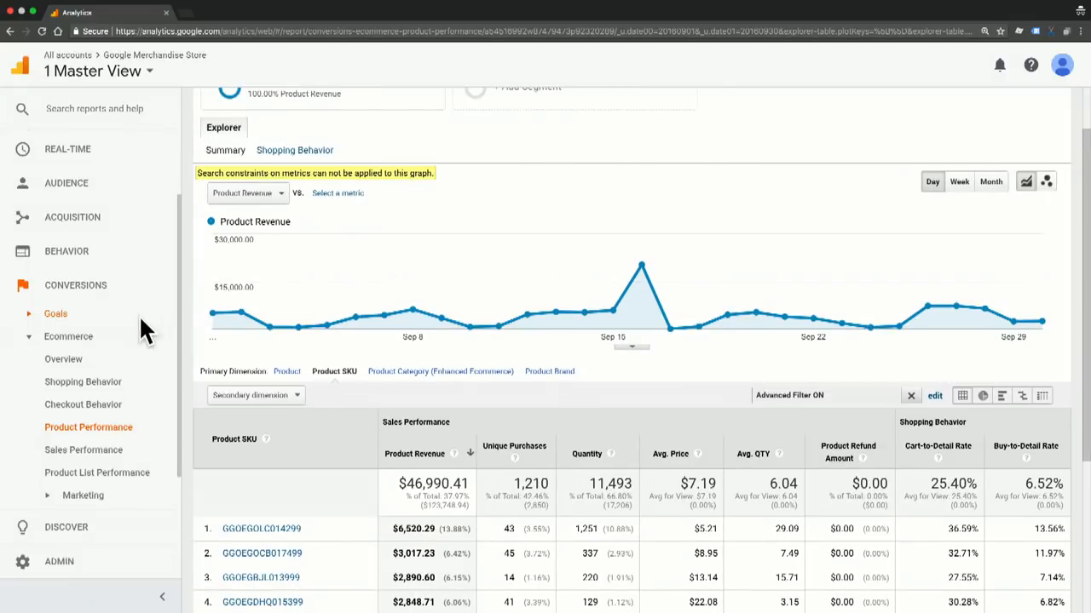
{"action": "mouse_move", "coordinate": [123, 293]}
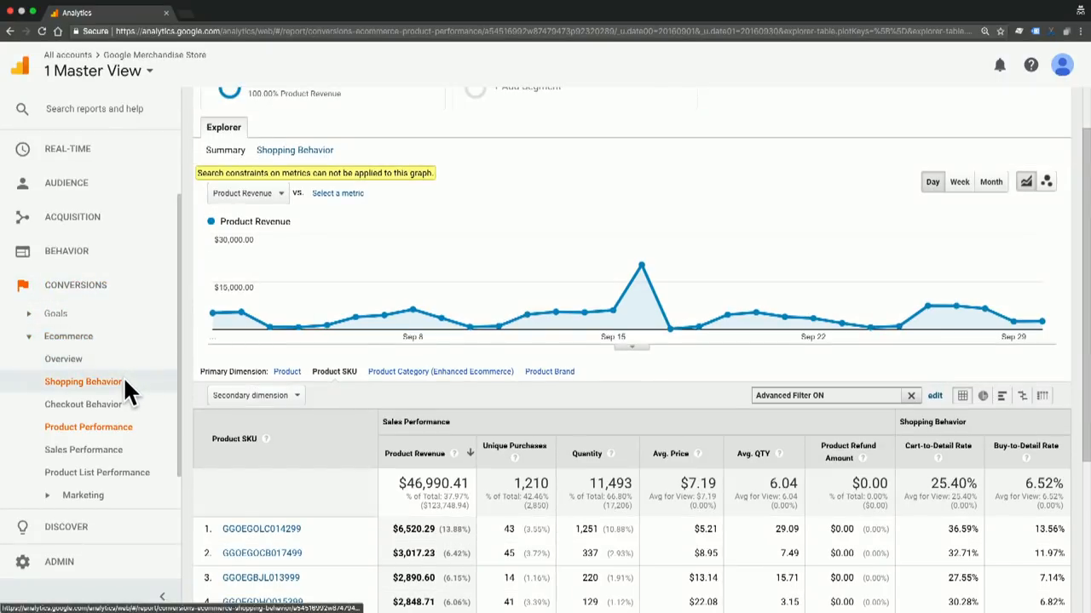
Step: Show the Shopping Behavior Analysis funnel from all sessions down to sessions with transactions
{"action": "left_click", "coordinate": [84, 381]}
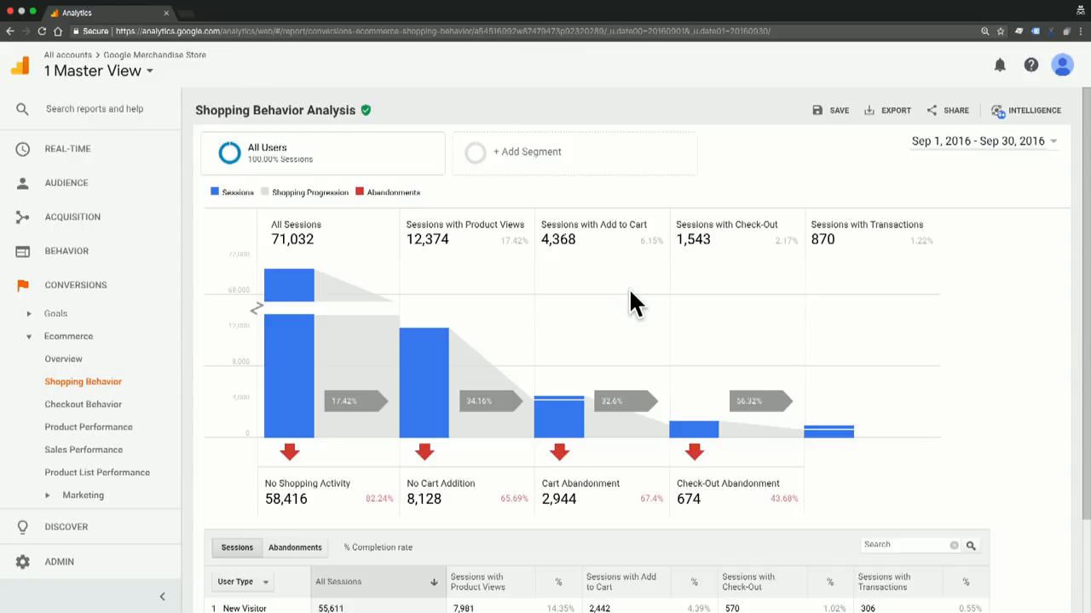
{"action": "scroll", "scroll_direction": "down", "scroll_amount": 3}
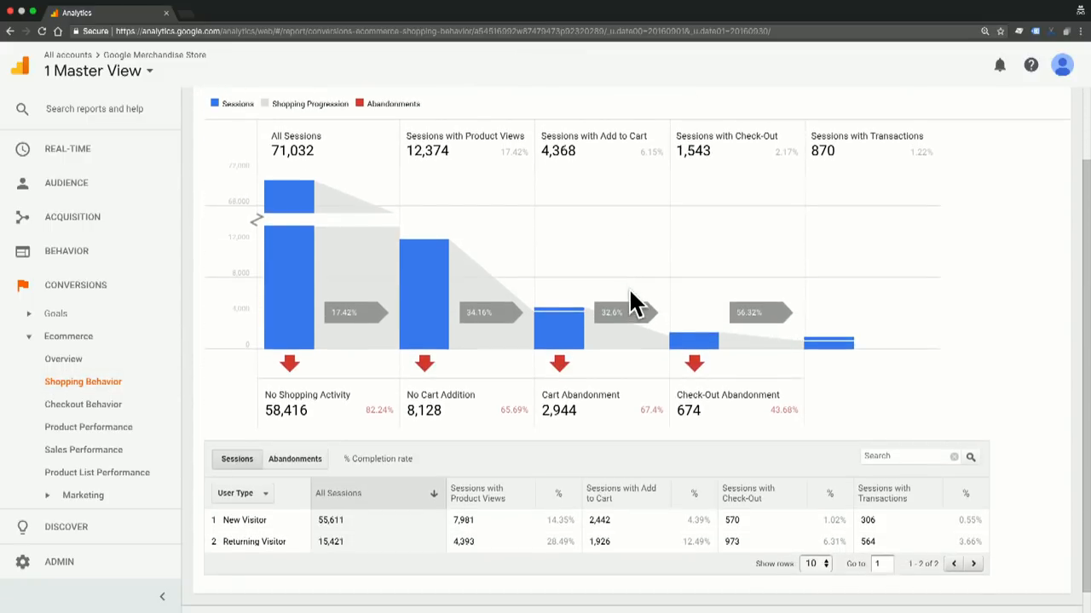
{"action": "mouse_move", "coordinate": [537, 358]}
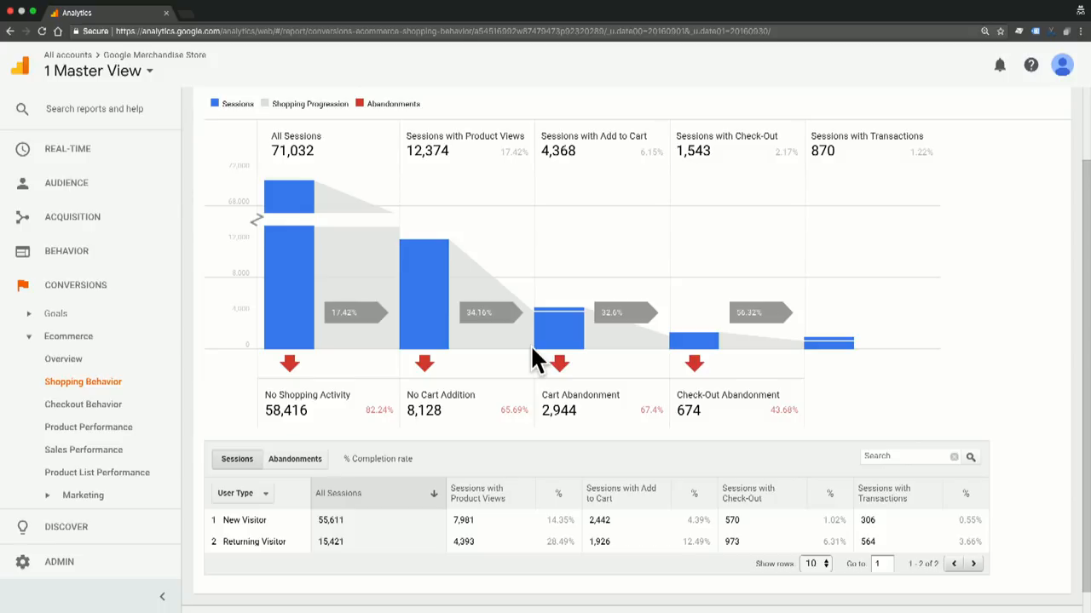
{"action": "mouse_move", "coordinate": [358, 188]}
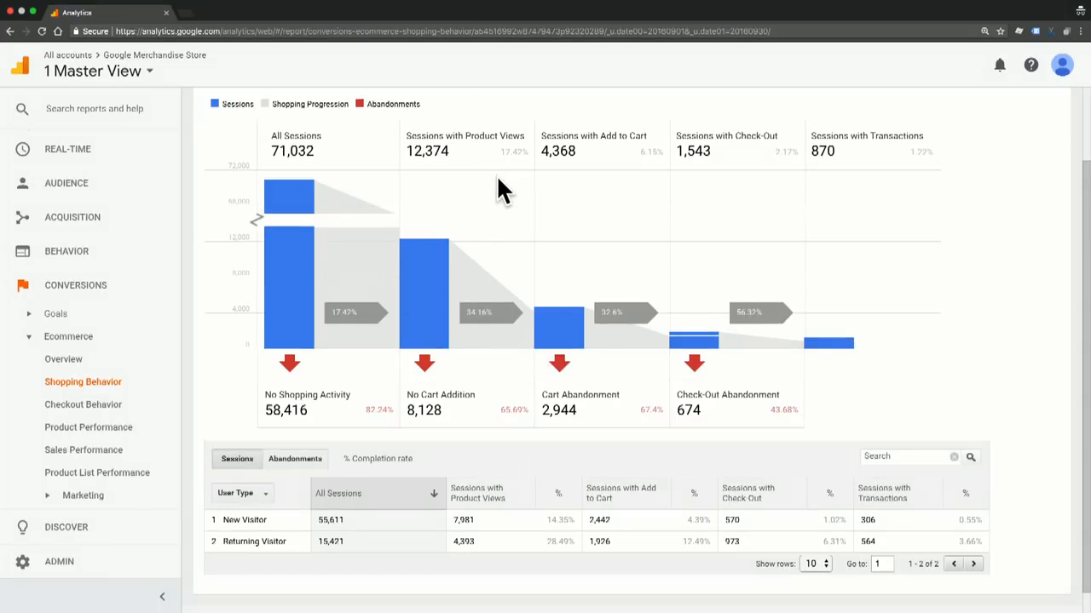
{"action": "mouse_move", "coordinate": [729, 186]}
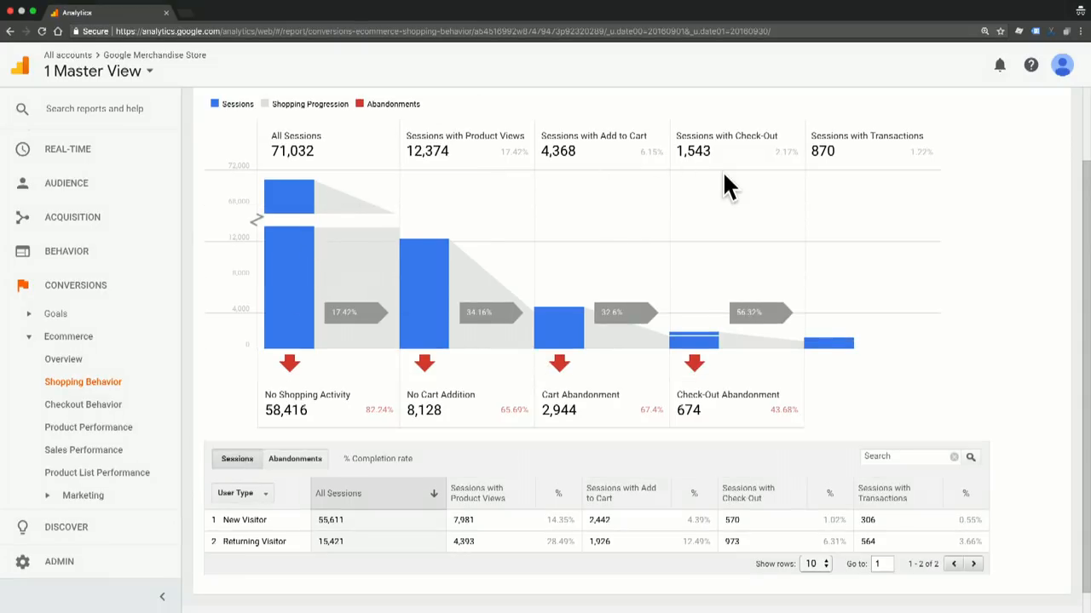
{"action": "mouse_move", "coordinate": [869, 189]}
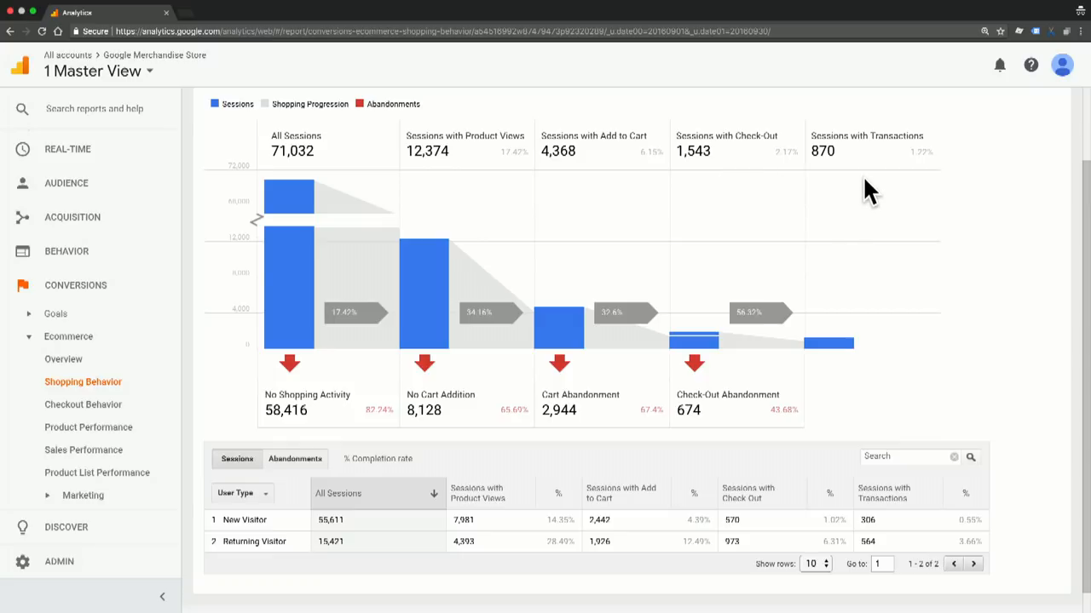
{"action": "mouse_move", "coordinate": [549, 263]}
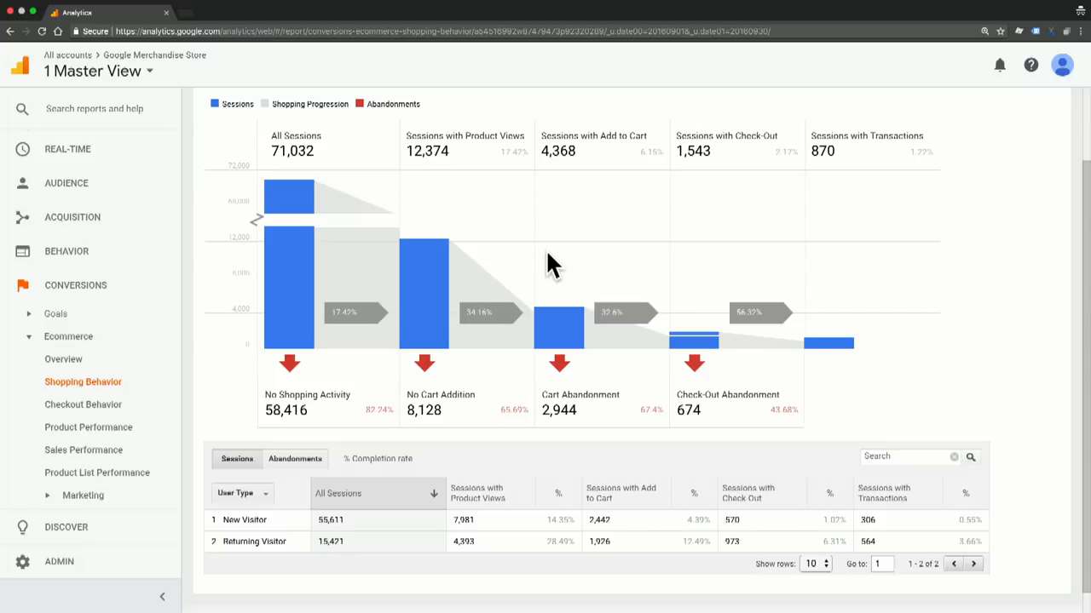
{"action": "mouse_move", "coordinate": [476, 214]}
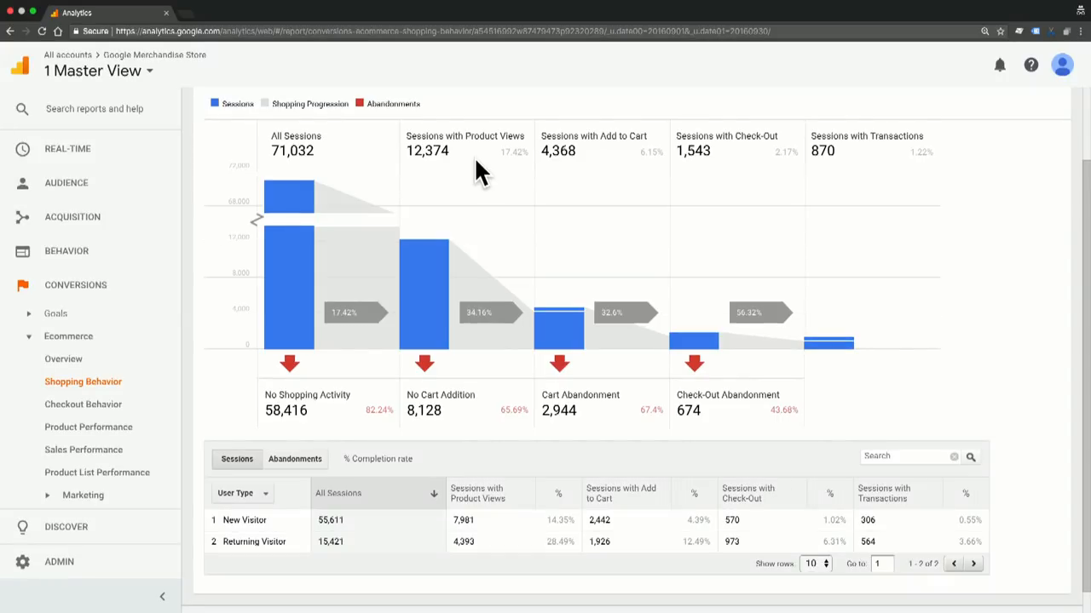
{"action": "mouse_move", "coordinate": [418, 169]}
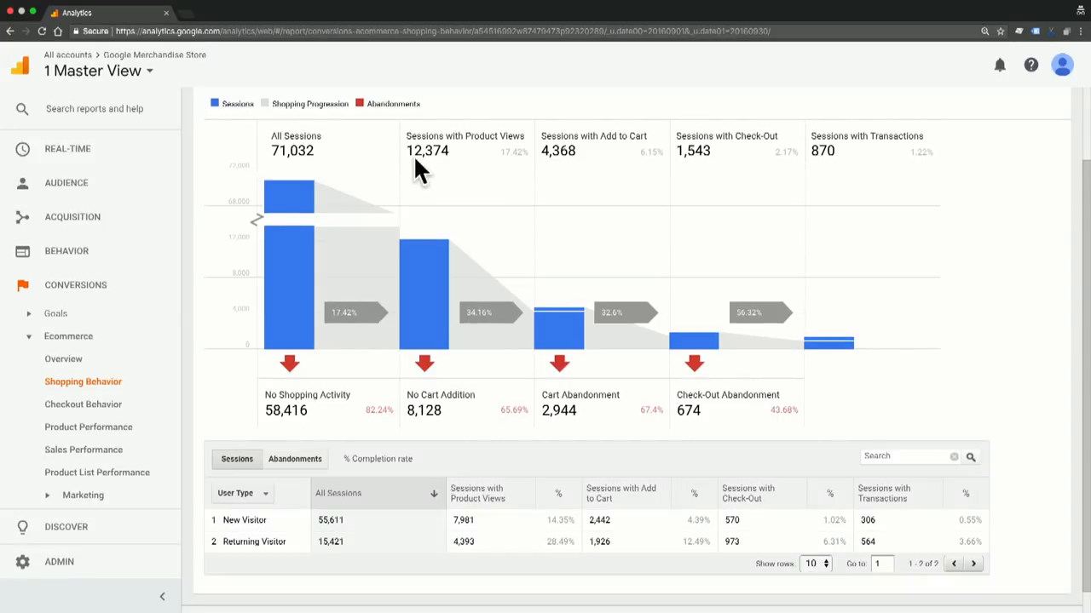
{"action": "mouse_move", "coordinate": [559, 184]}
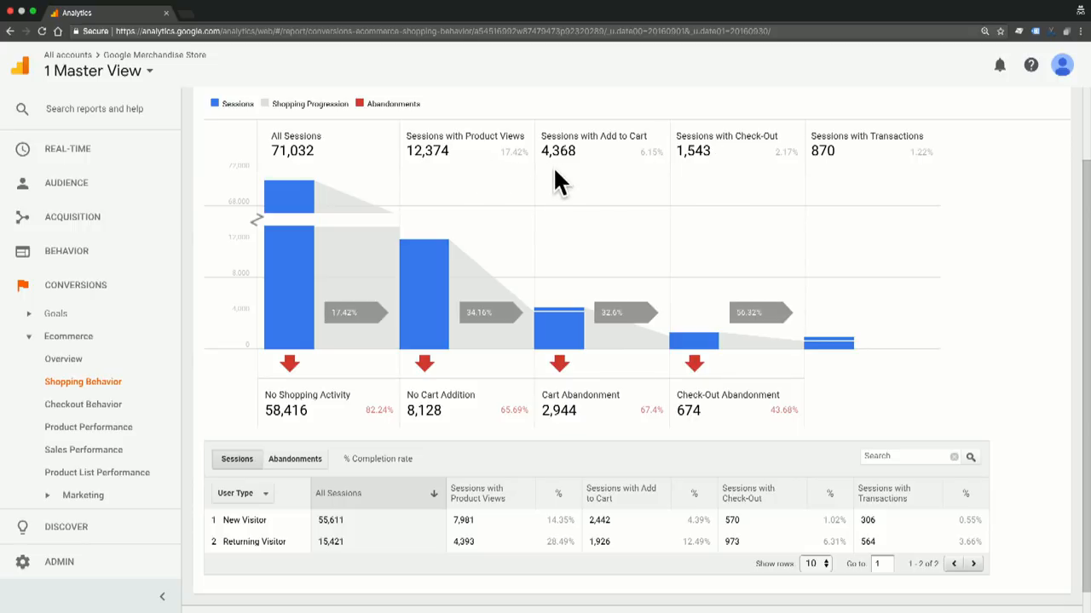
{"action": "mouse_move", "coordinate": [511, 174]}
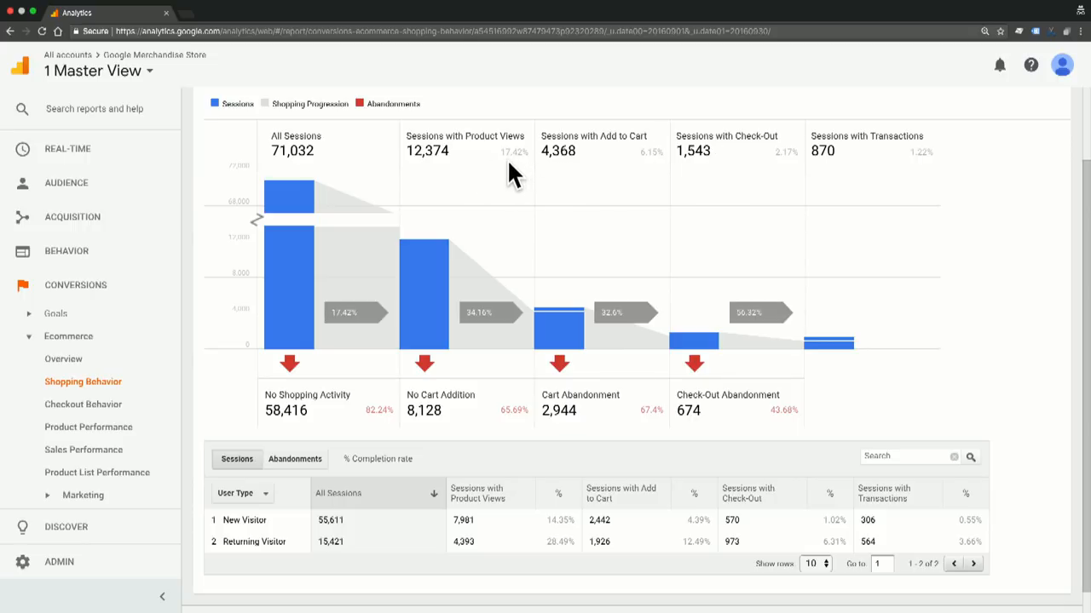
{"action": "mouse_move", "coordinate": [525, 174]}
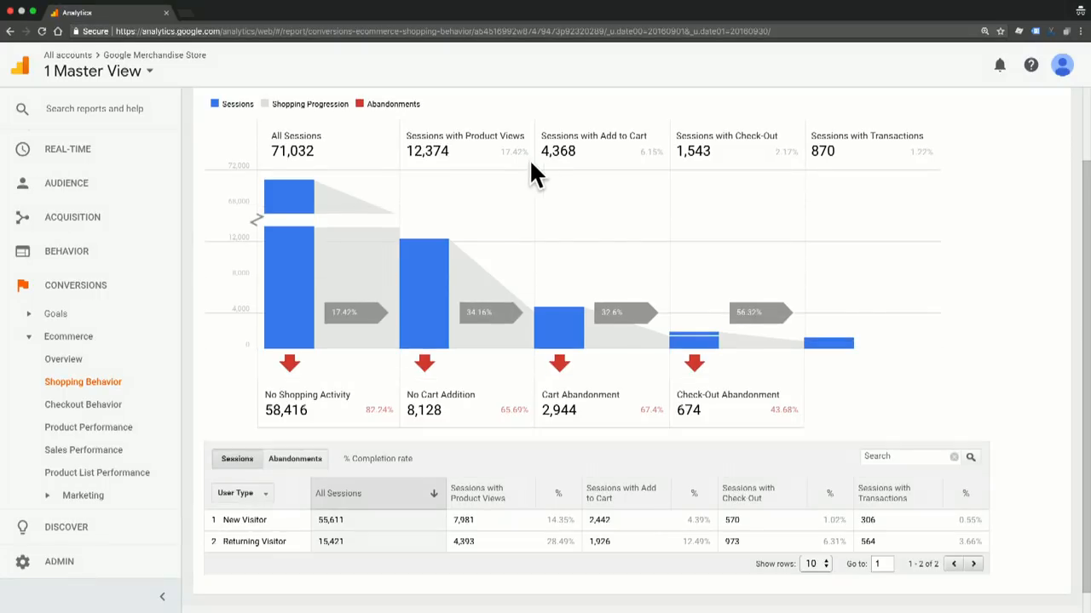
{"action": "mouse_move", "coordinate": [511, 401]}
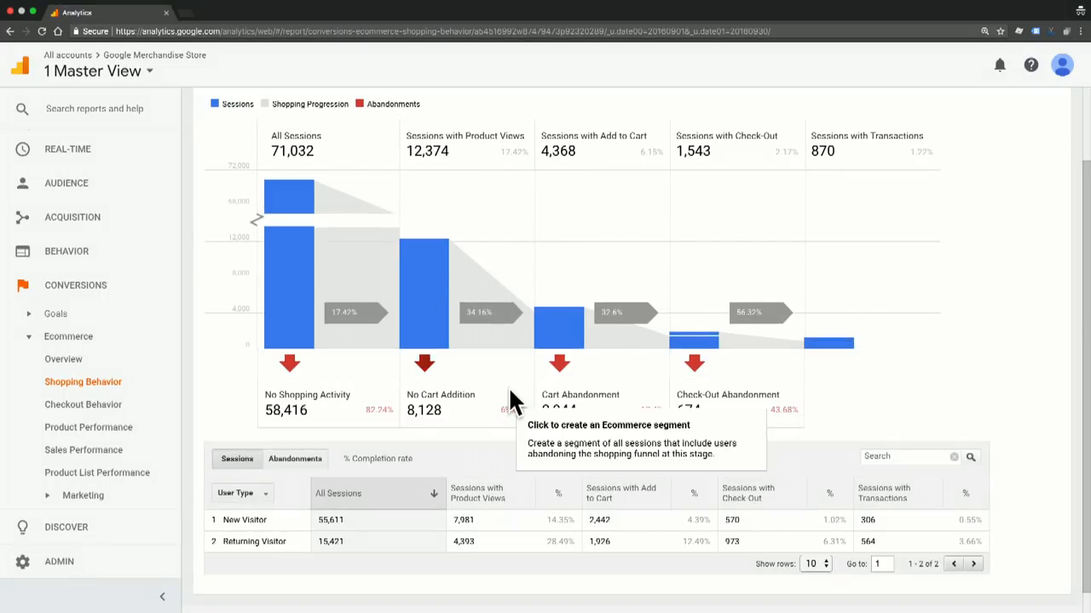
{"action": "mouse_move", "coordinate": [511, 435]}
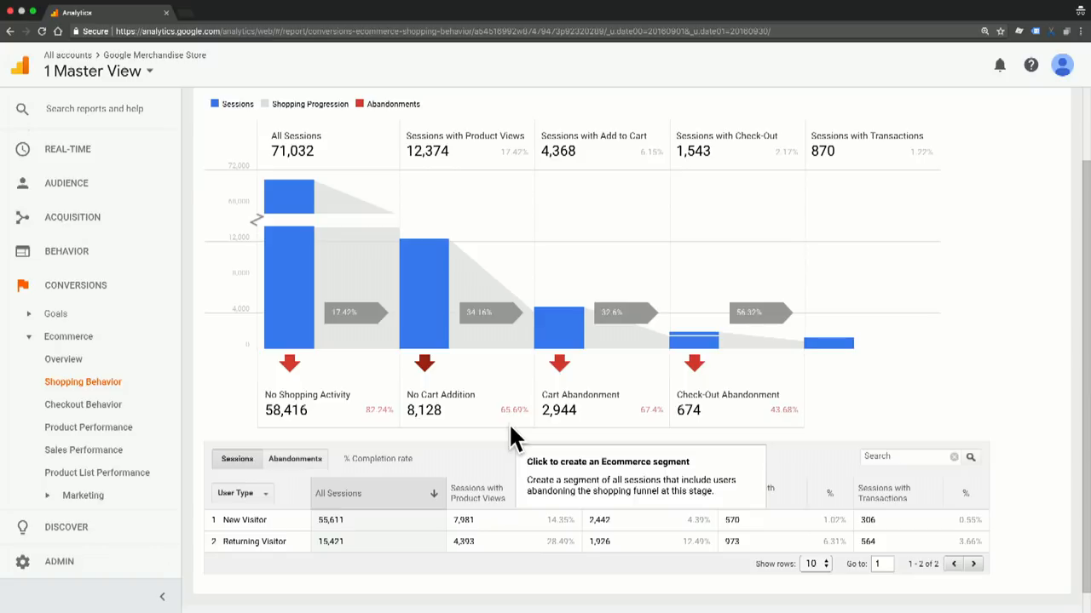
{"action": "mouse_move", "coordinate": [511, 439]}
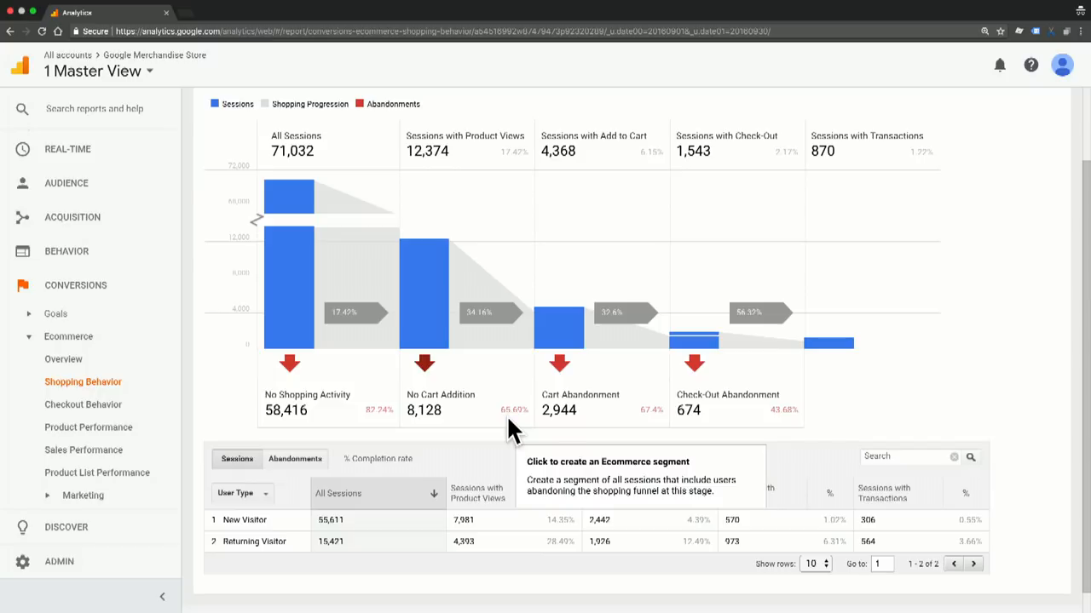
{"action": "mouse_move", "coordinate": [630, 391]}
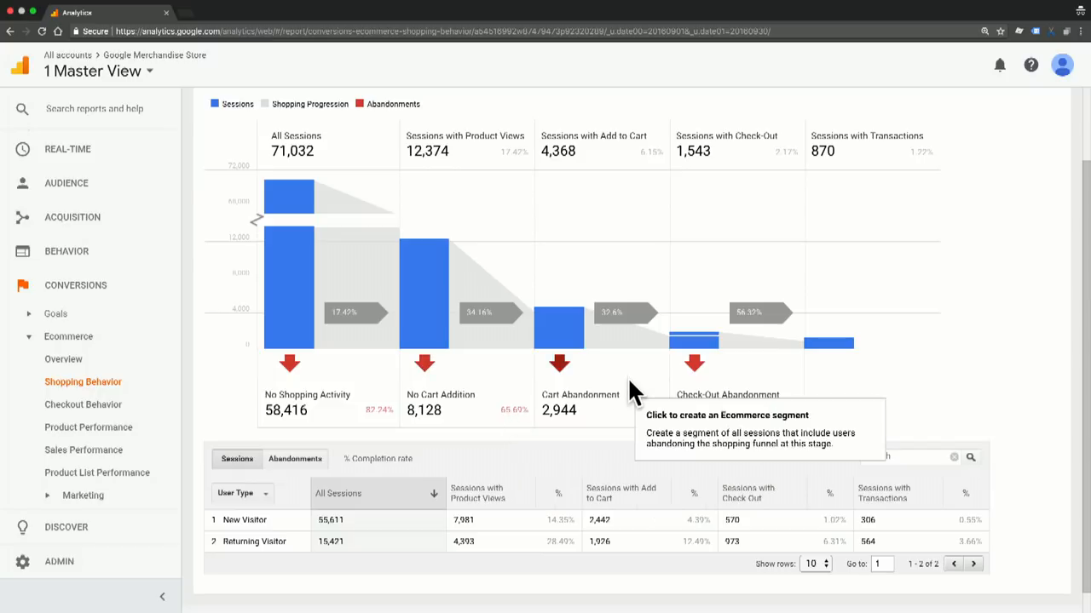
{"action": "mouse_move", "coordinate": [571, 378]}
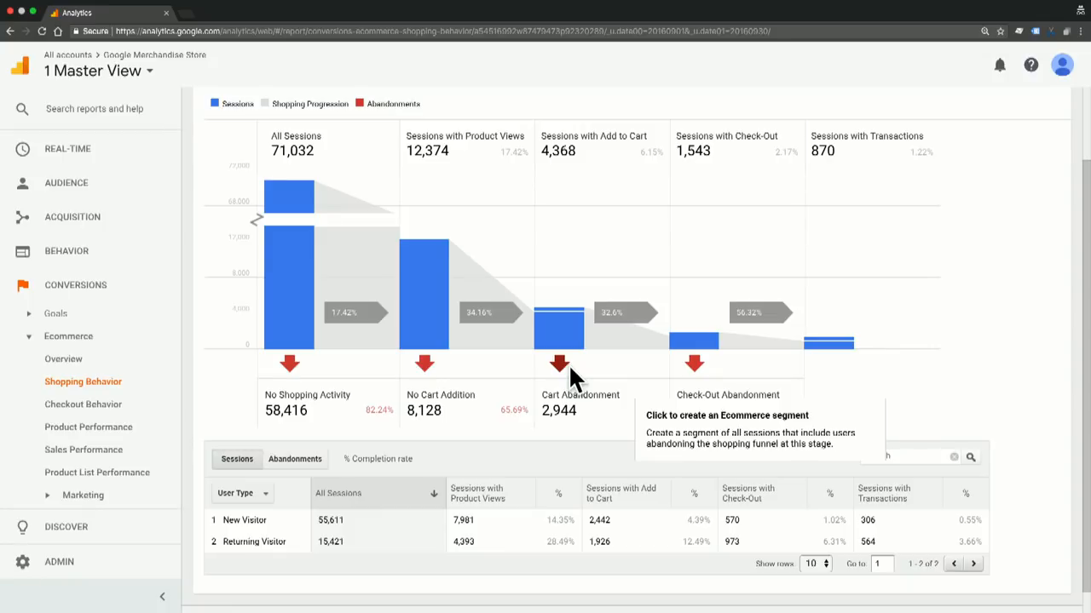
{"action": "mouse_move", "coordinate": [562, 378]}
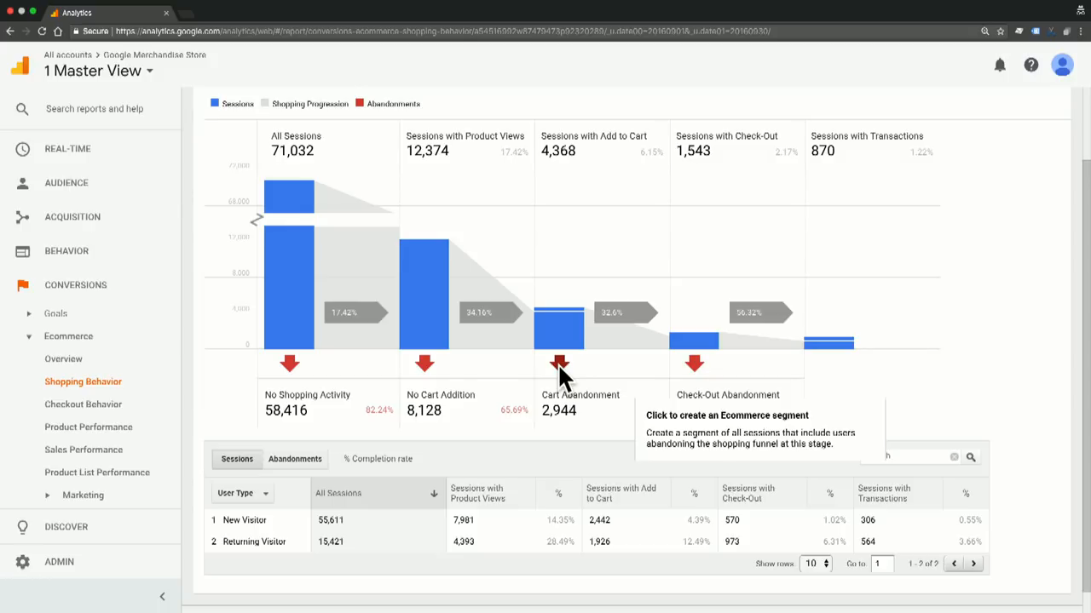
{"action": "mouse_move", "coordinate": [562, 383]}
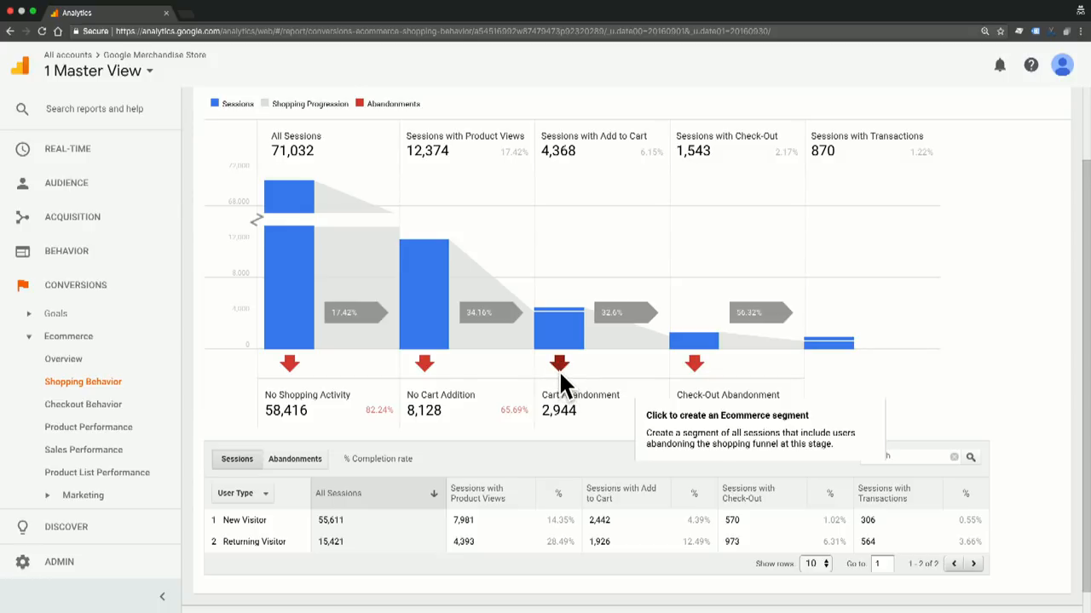